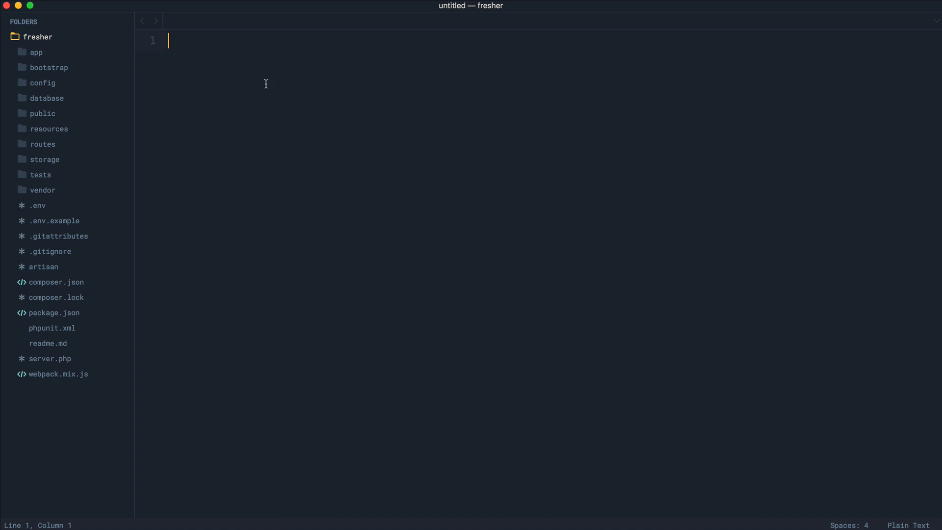
pyautogui.moveTo(286, 108)
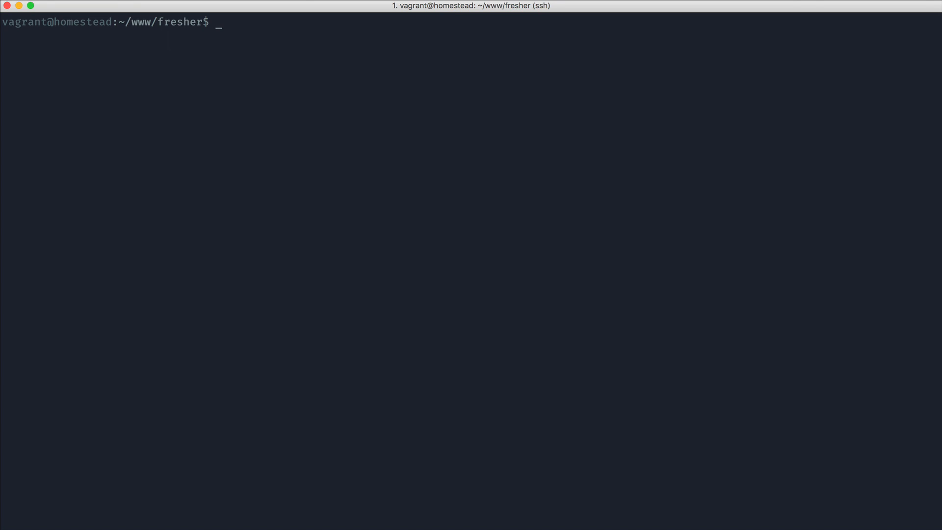
# Run php artisan make:model Address -m in the fresher project.
pyautogui.write('php artisan ma')
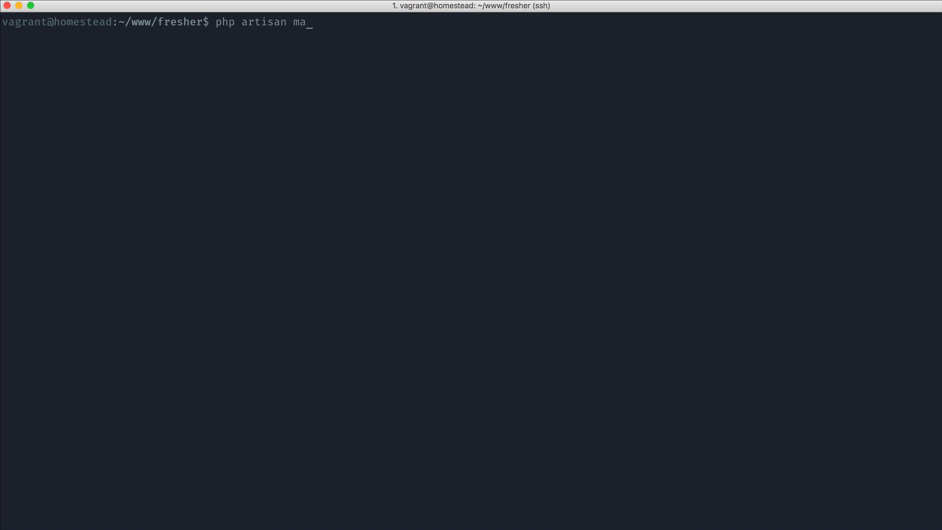
pyautogui.write('ke:model')
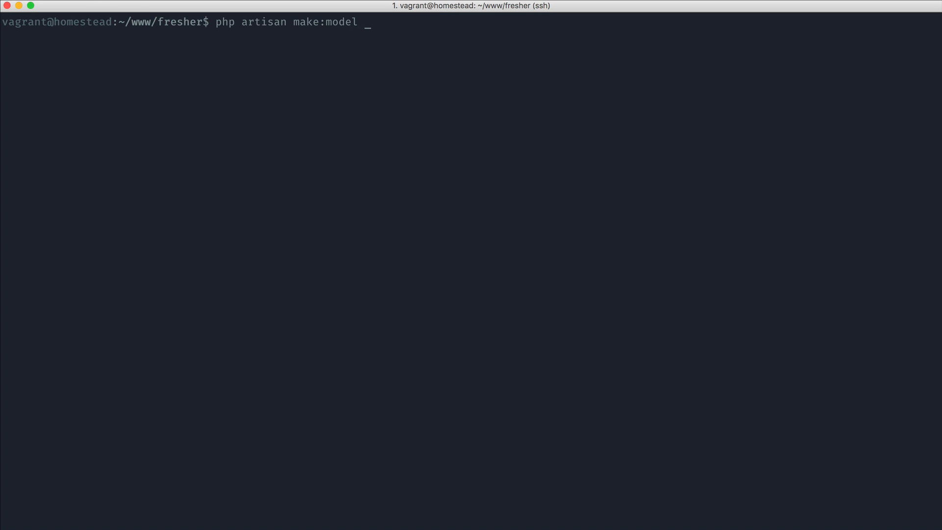
pyautogui.write('Address -')
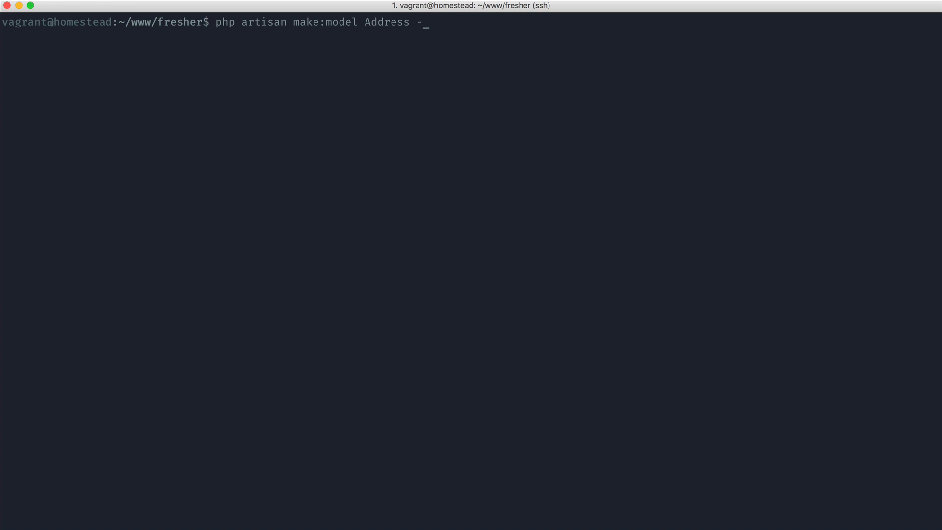
pyautogui.write('m')
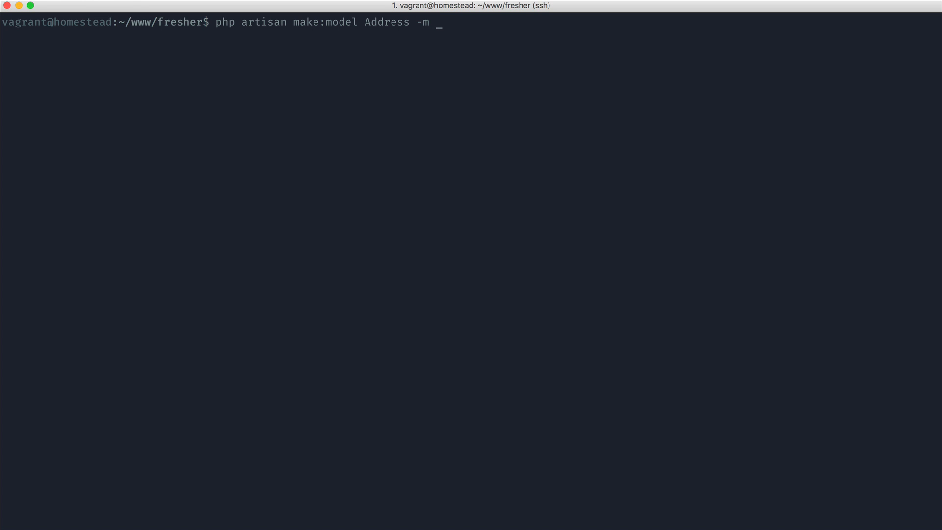
pyautogui.press('Return')
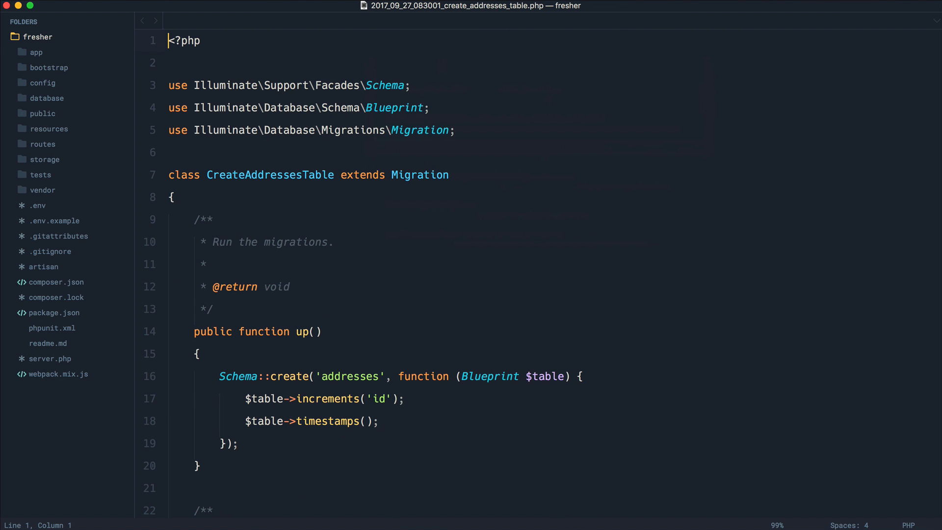
# Add string('postcode') and integer('user_id')->unsigned()->index() columns to the addresses migration.
pyautogui.write("$table->increments('id');")
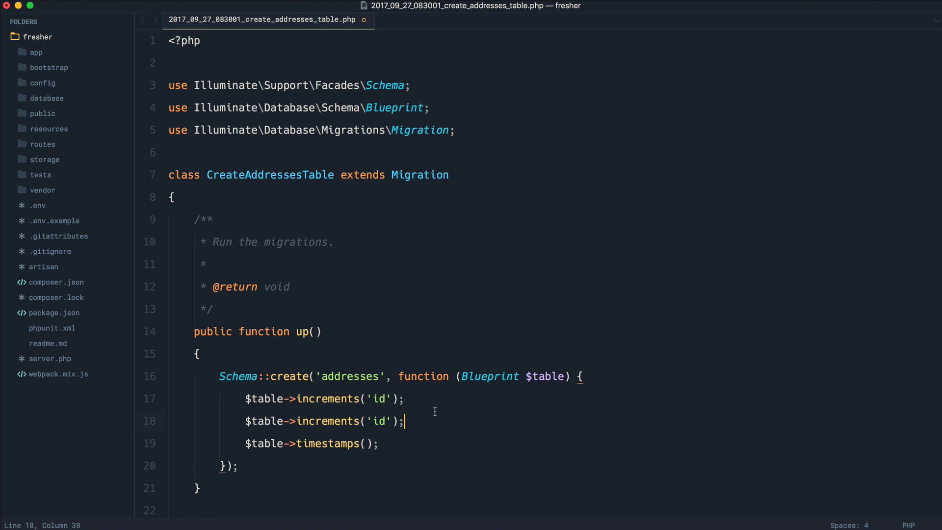
pyautogui.write('string')
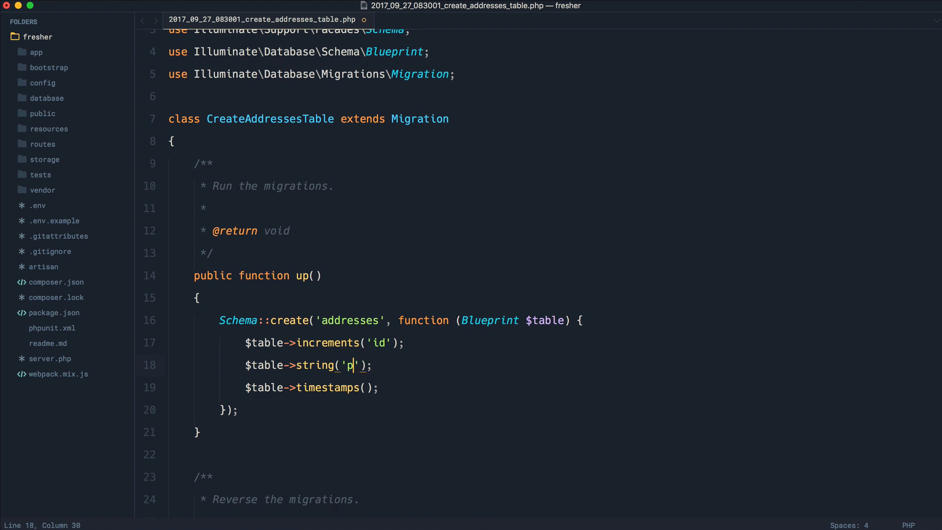
pyautogui.write('ostcode')
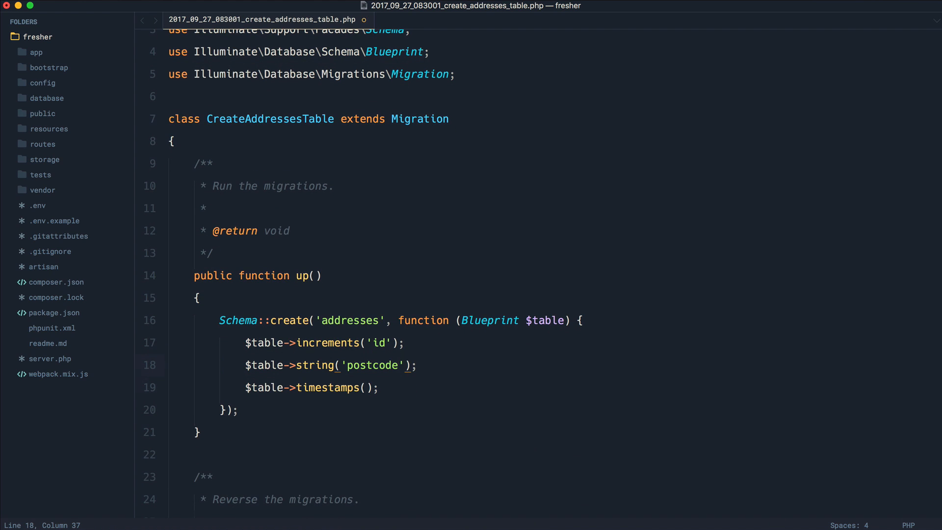
pyautogui.write('in')
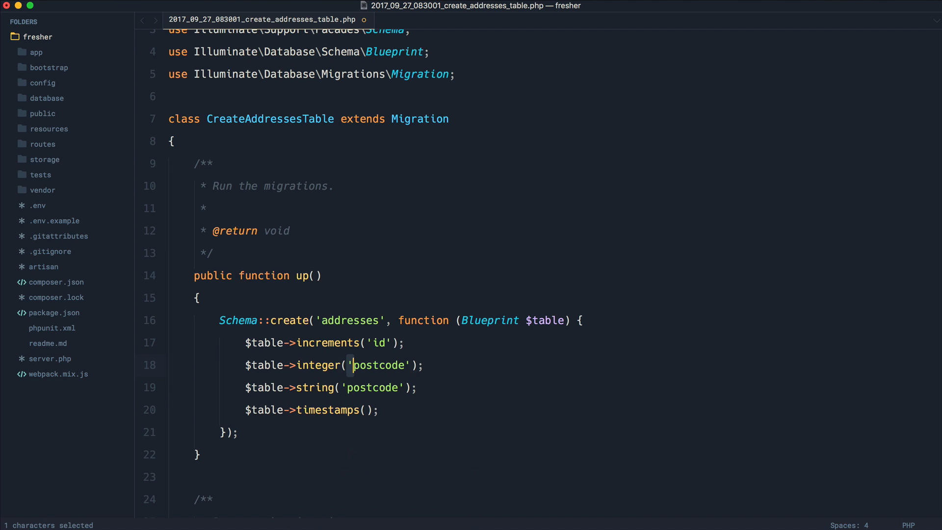
pyautogui.write('user_i')
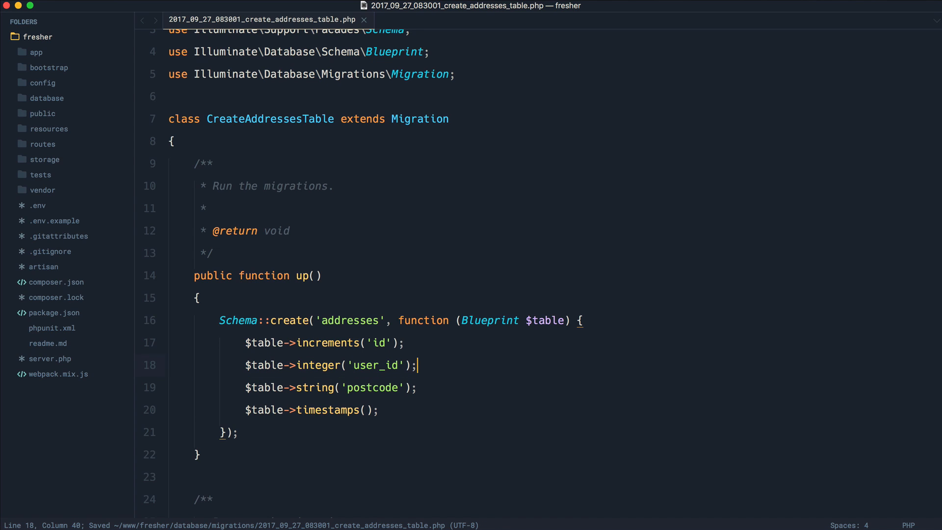
pyautogui.write('->unsig')
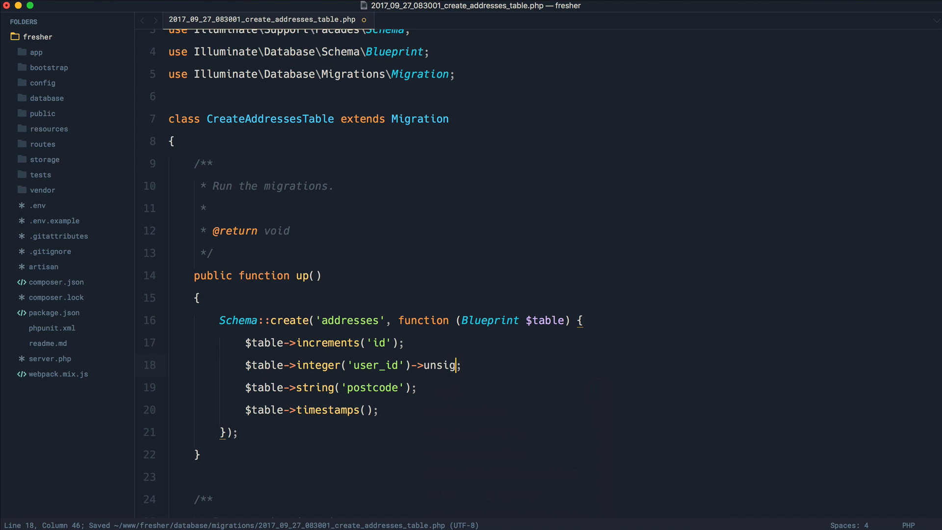
pyautogui.write('ned()->index(')
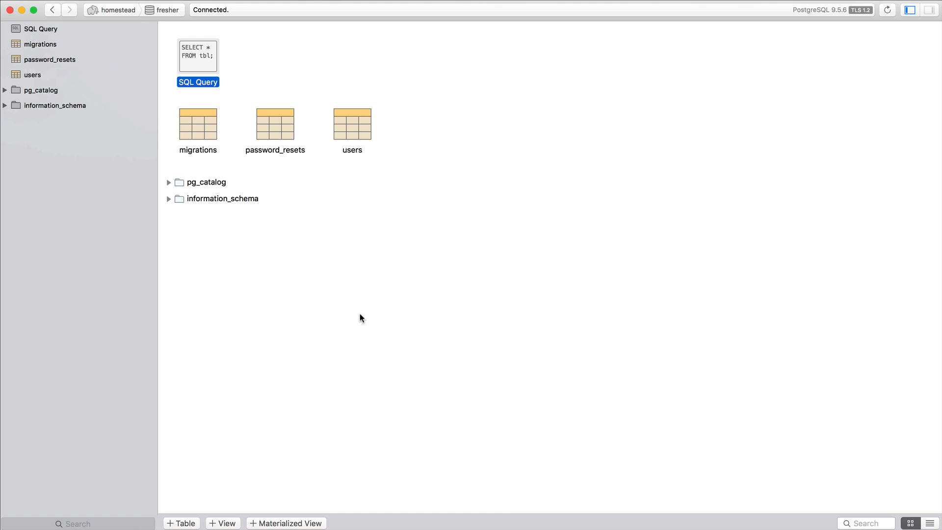
# Insert an addresses row with postcode SE1233 and NOW() timestamps, saving it.
pyautogui.click(181, 523)
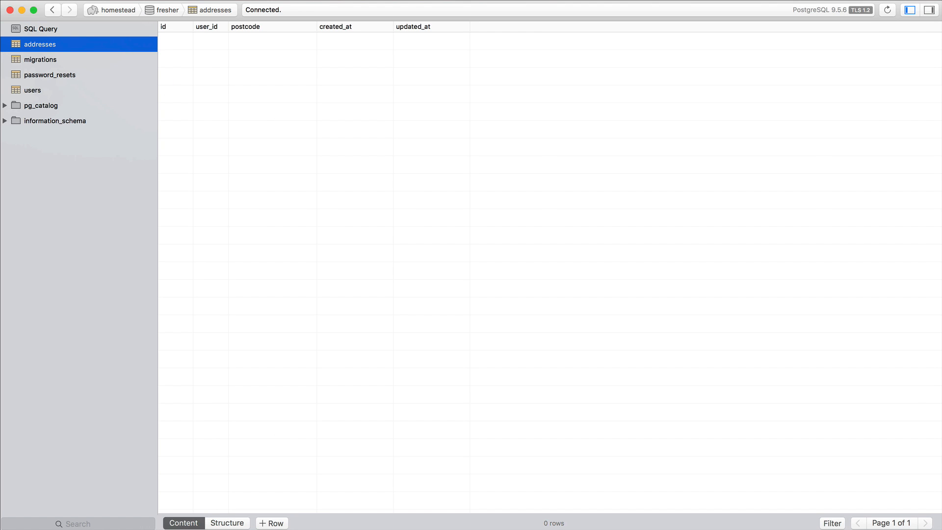
pyautogui.click(33, 91)
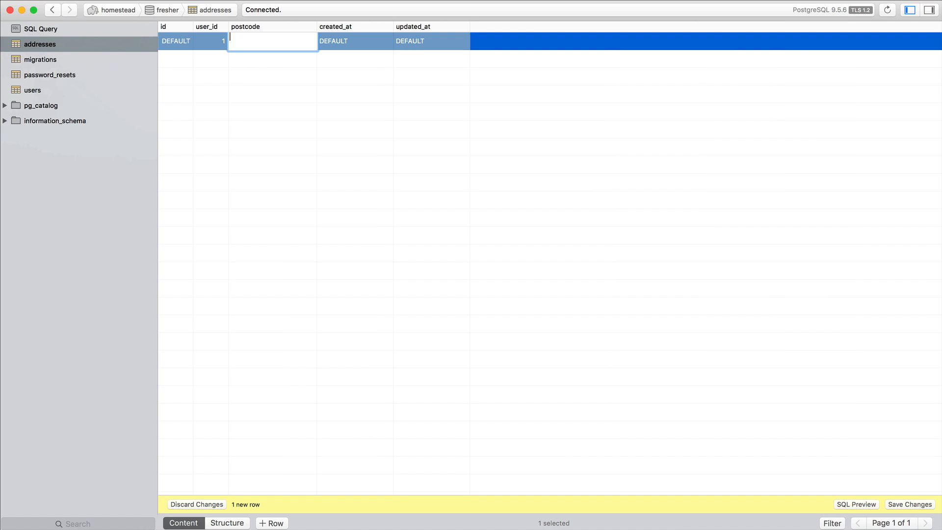
pyautogui.write('SE1233')
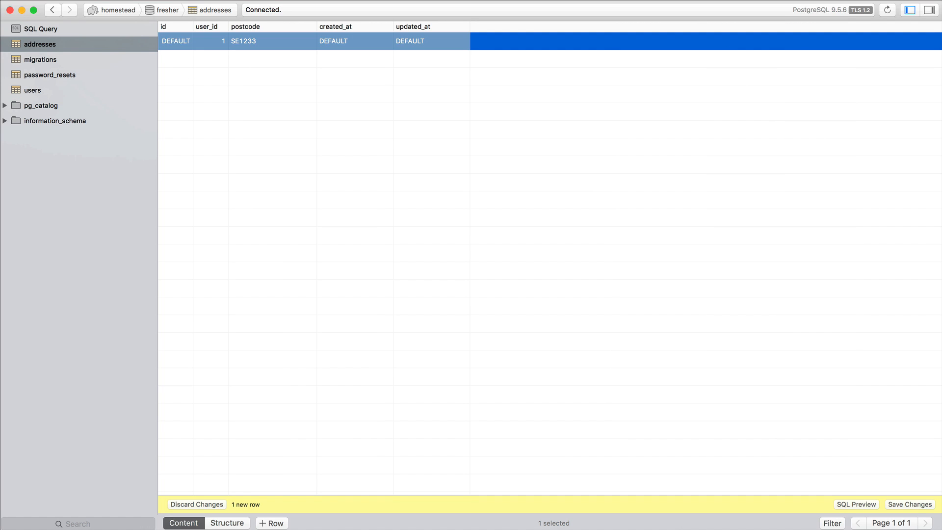
pyautogui.click(910, 504)
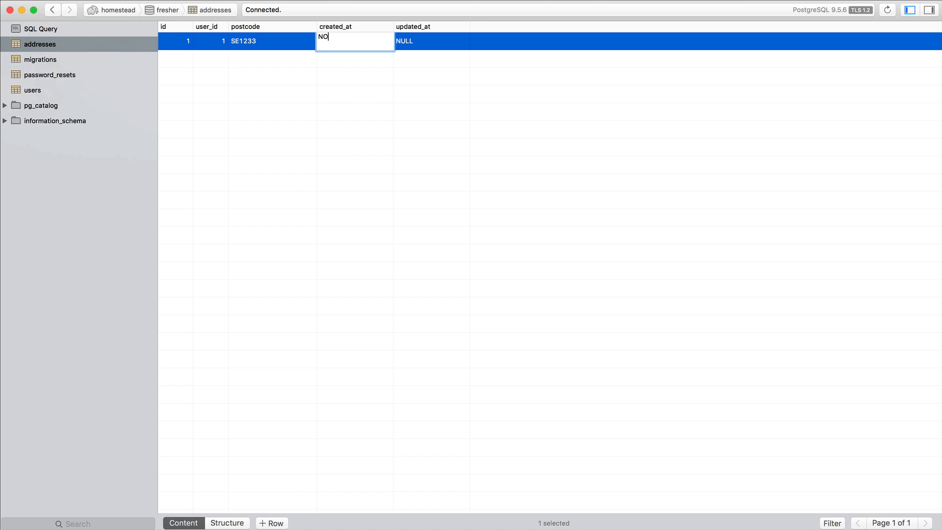
pyautogui.write('NOW()')
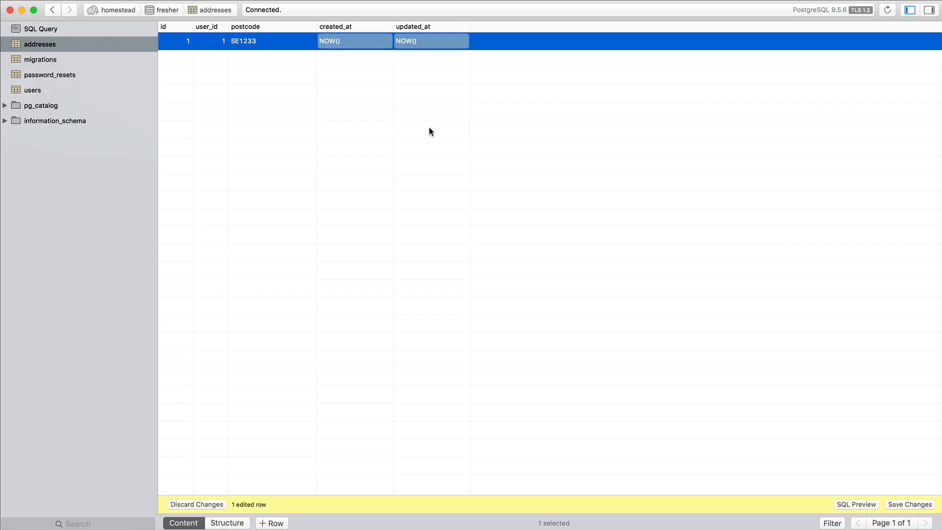
pyautogui.click(908, 504)
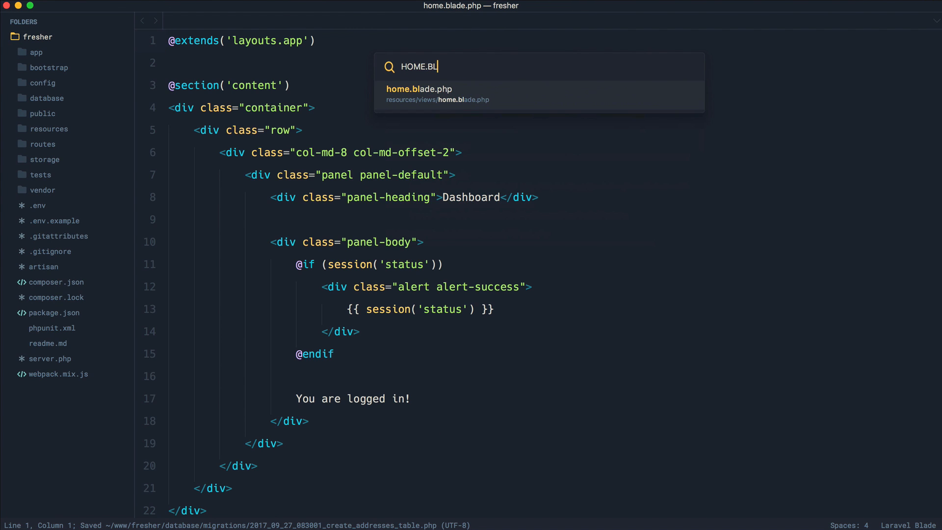
# Echo auth()->user()->address->postcode in home.blade.php's panel body.
pyautogui.click(419, 93)
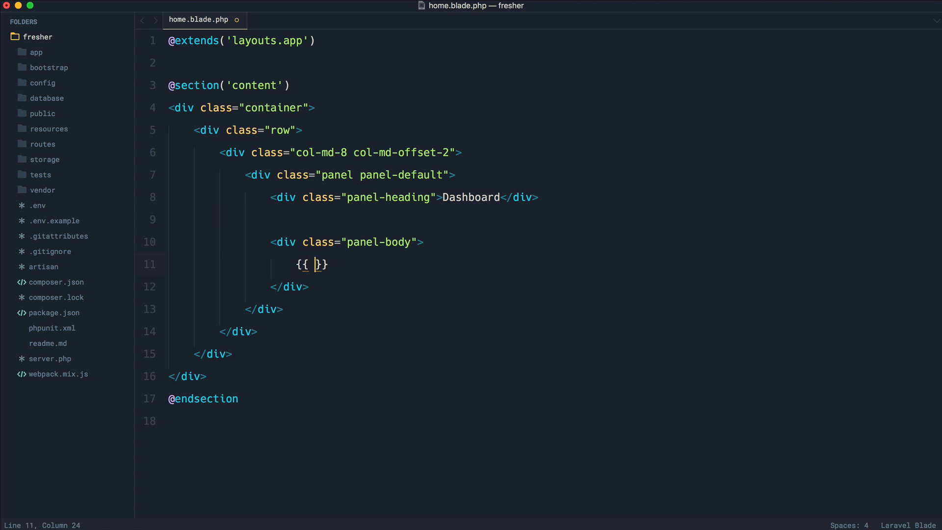
pyautogui.write('auth()->user')
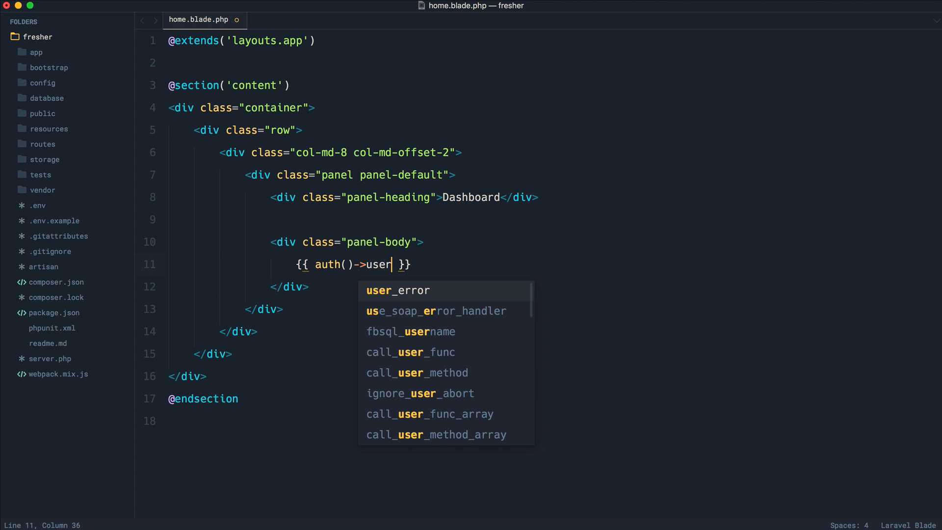
pyautogui.write('()->a')
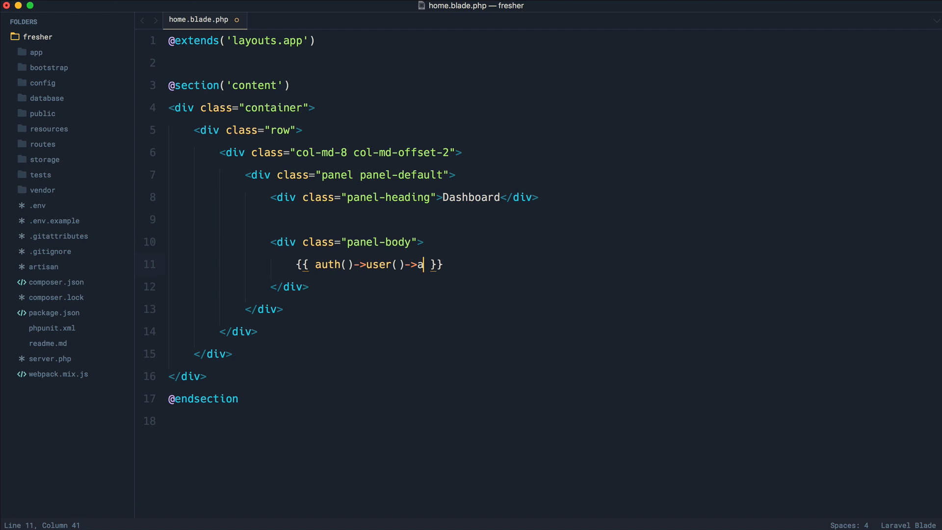
pyautogui.write('ddress->po')
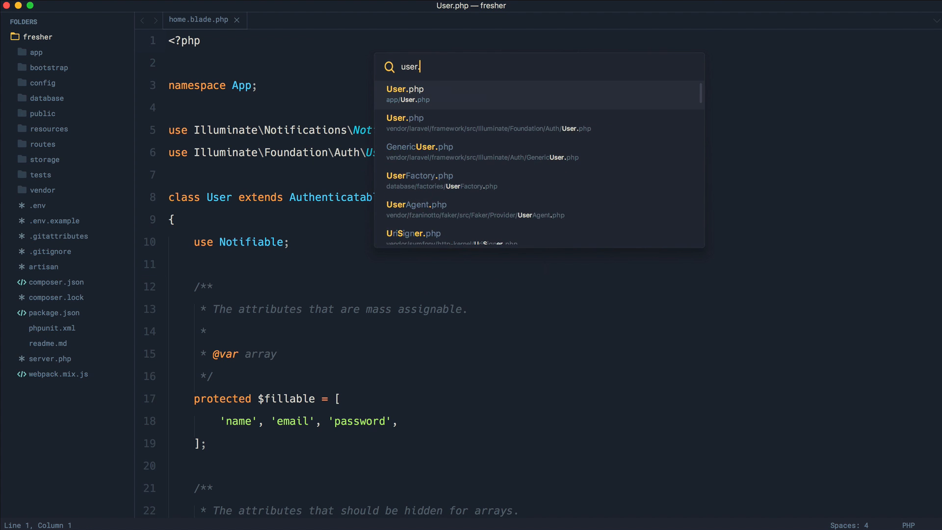
# Write a public address() method returning $this->hasOne(Address::class) in User.php.
pyautogui.click(405, 94)
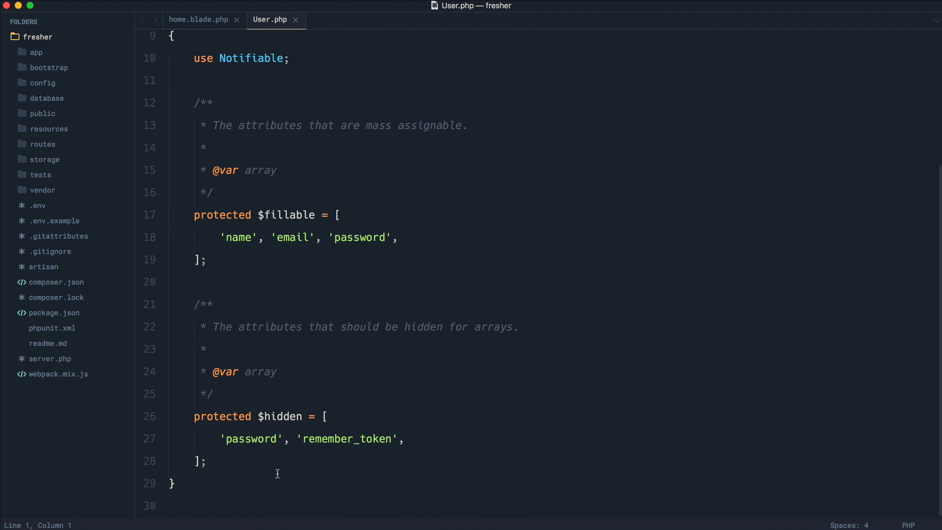
pyautogui.write('public function address(')
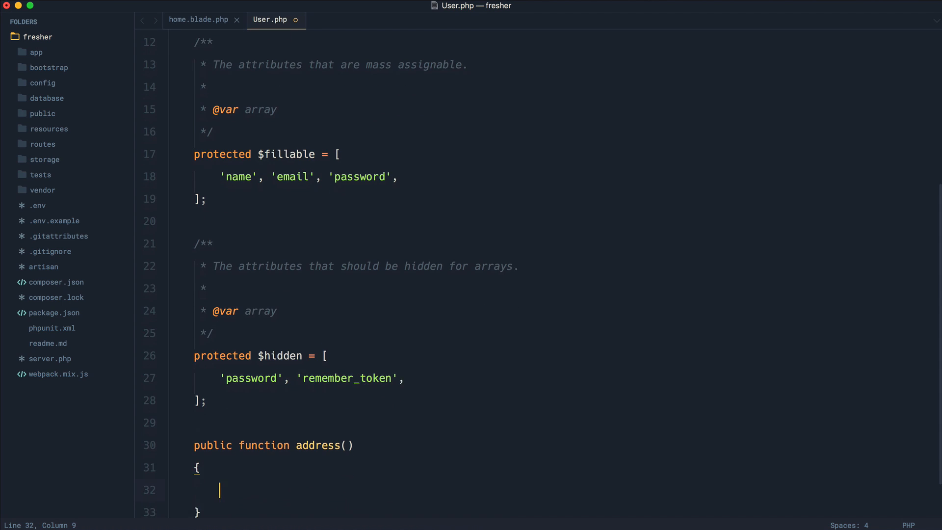
pyautogui.write('return $this->hasOne(A);')
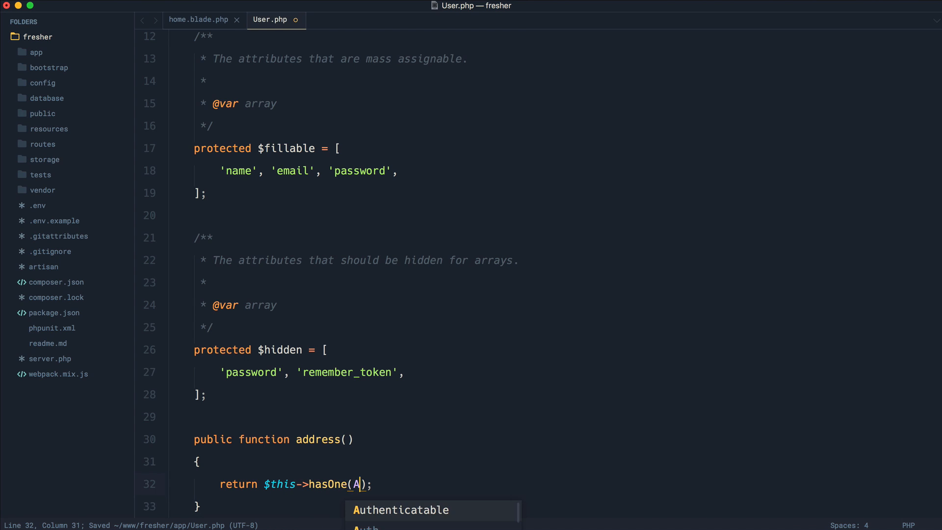
pyautogui.write('ddress:c')
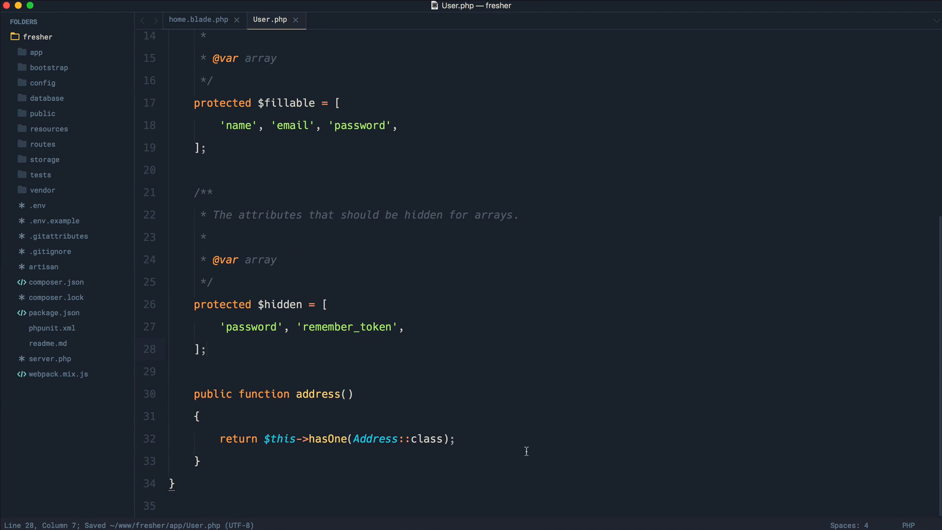
# Draft a comment below the method, then select it for removal.
pyautogui.write('// Collec')
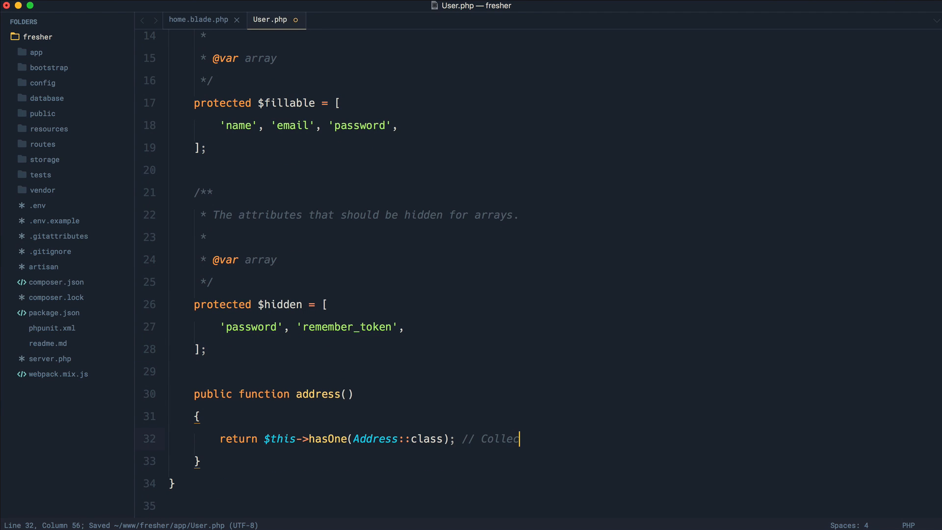
pyautogui.press('backspace')
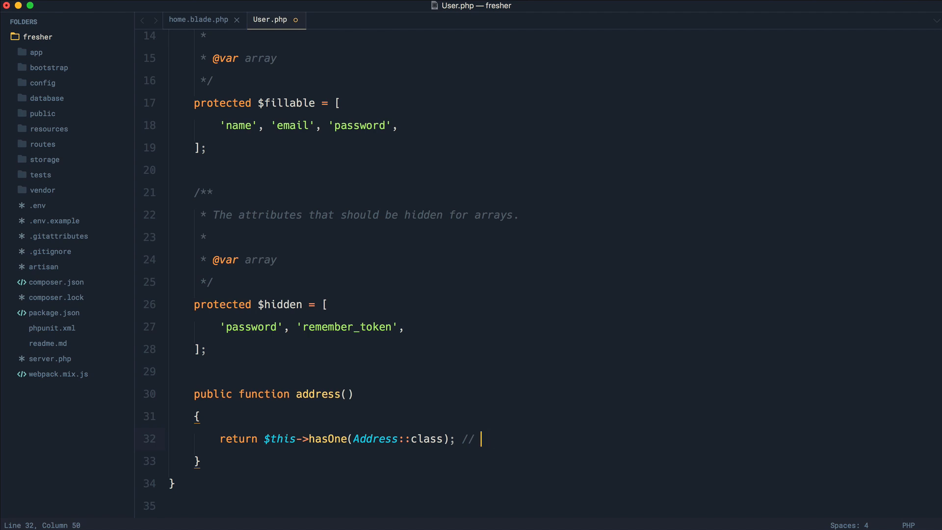
pyautogui.write('Addre')
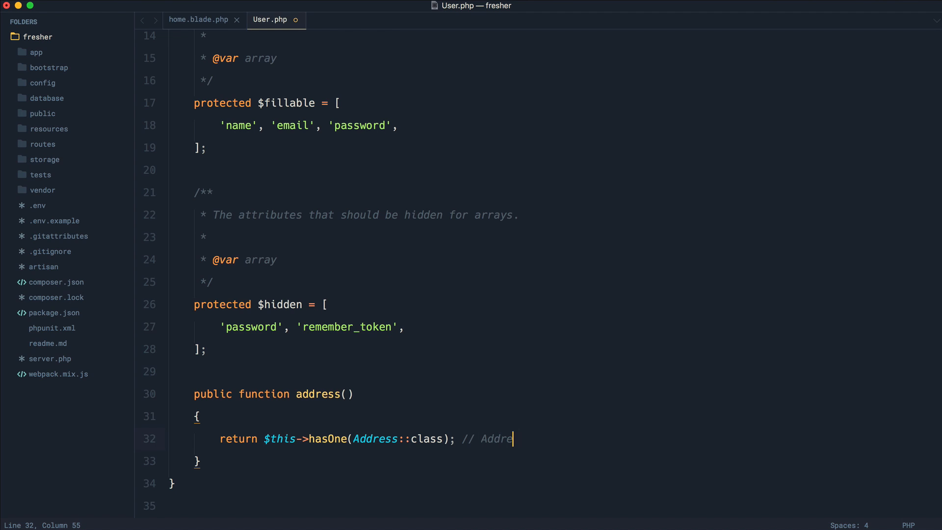
pyautogui.doubleClick(497, 439)
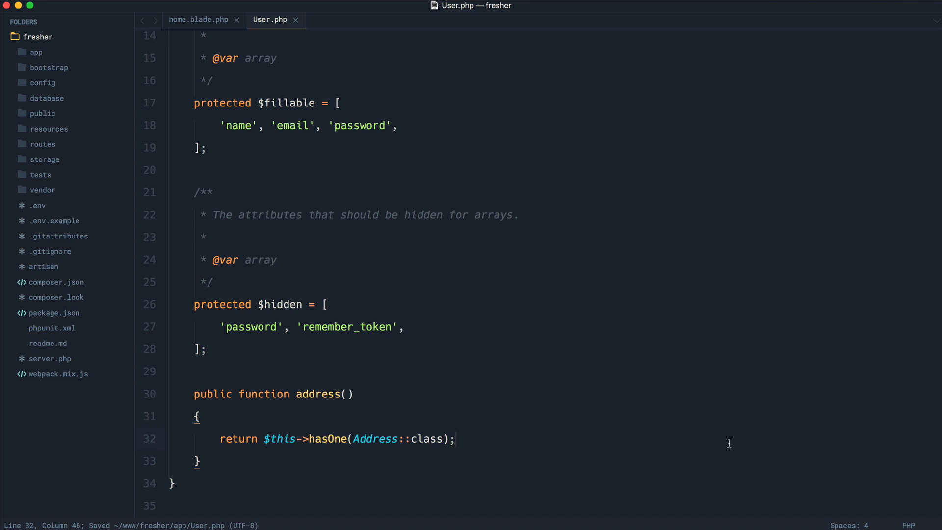
pyautogui.click(201, 19)
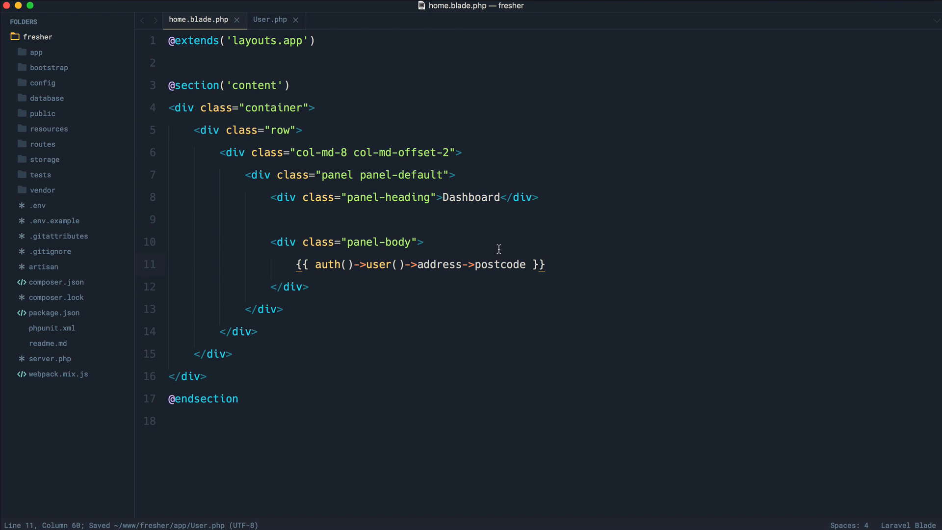
pyautogui.write('@if ()')
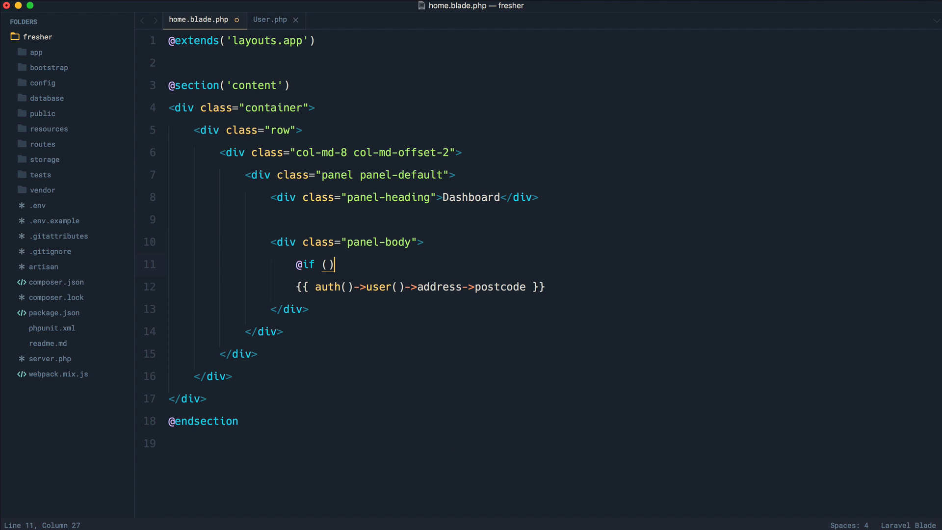
pyautogui.write('auth(')
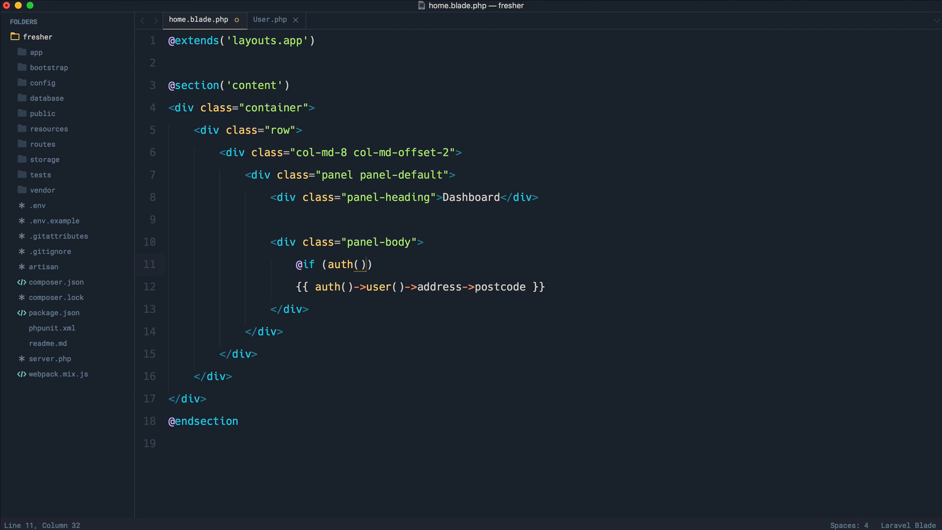
pyautogui.write('->user()->address')
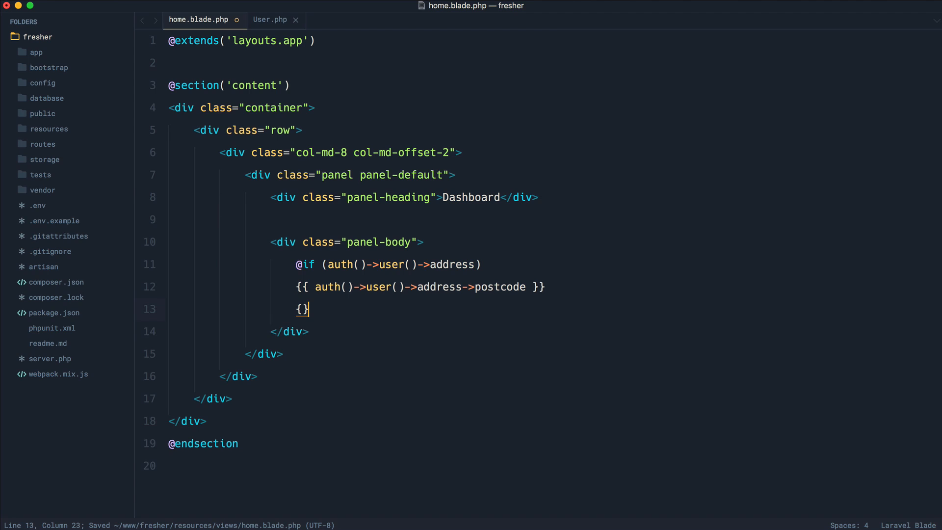
pyautogui.press('Backspace')
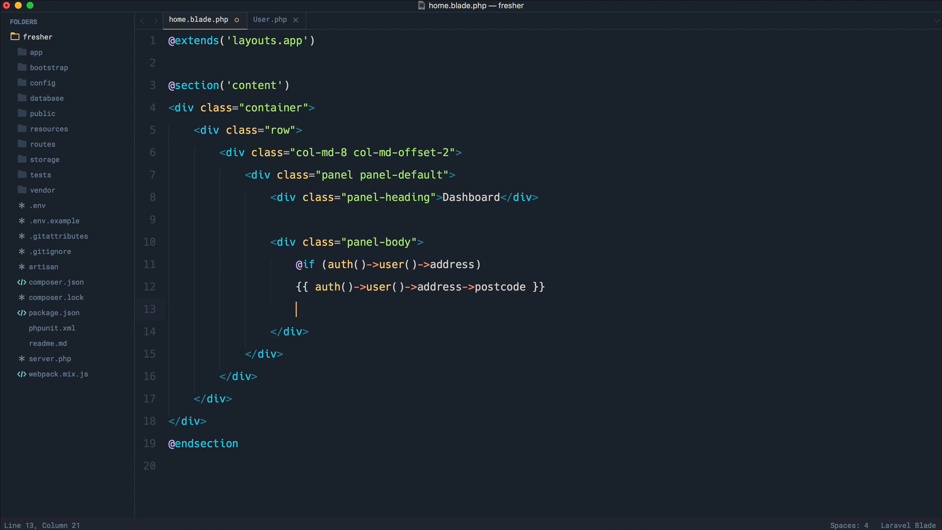
pyautogui.write('@endif')
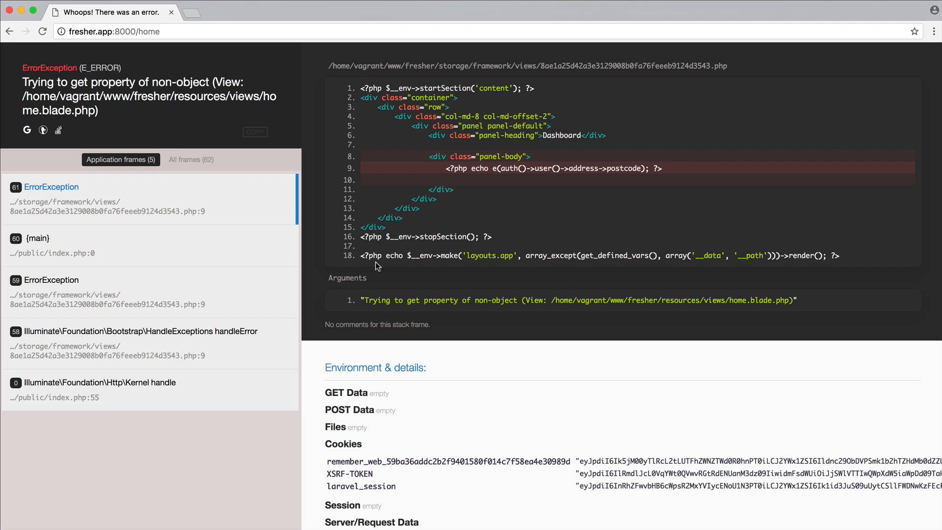
# Reload the home page to see the 'Trying to get property of non-object' error.
pyautogui.click(42, 32)
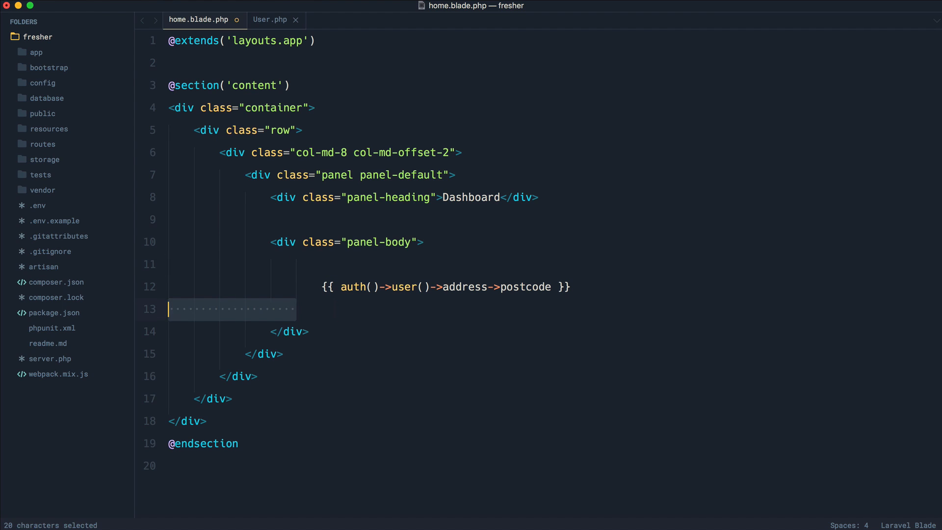
# Wrap auth()->user()->address in optional() before ->postcode on line 11.
pyautogui.press('Backspace')
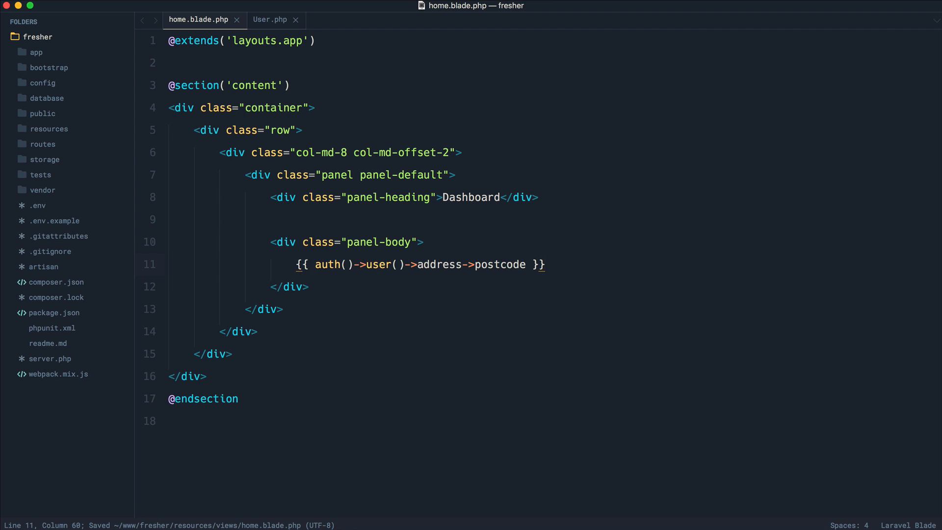
pyautogui.click(314, 265)
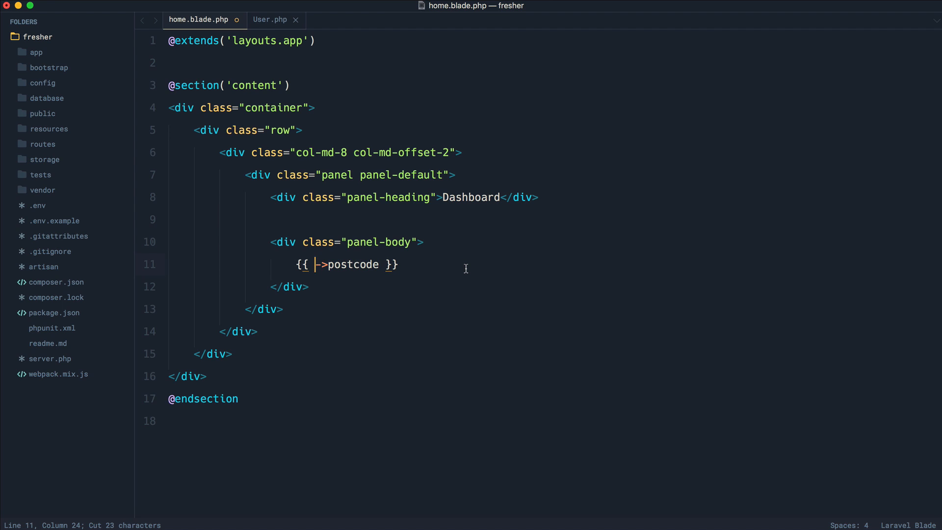
pyautogui.write('optional(auth()->user()->address')
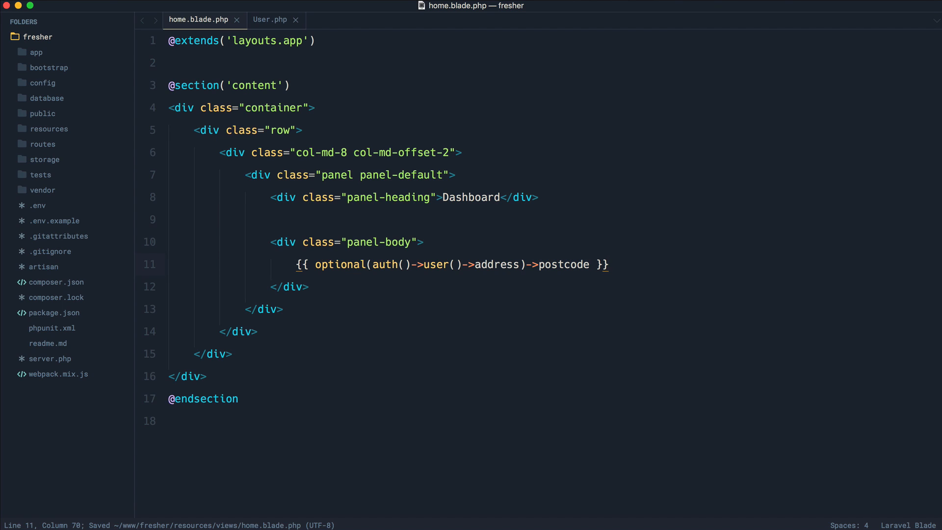
pyautogui.doubleClick(498, 265)
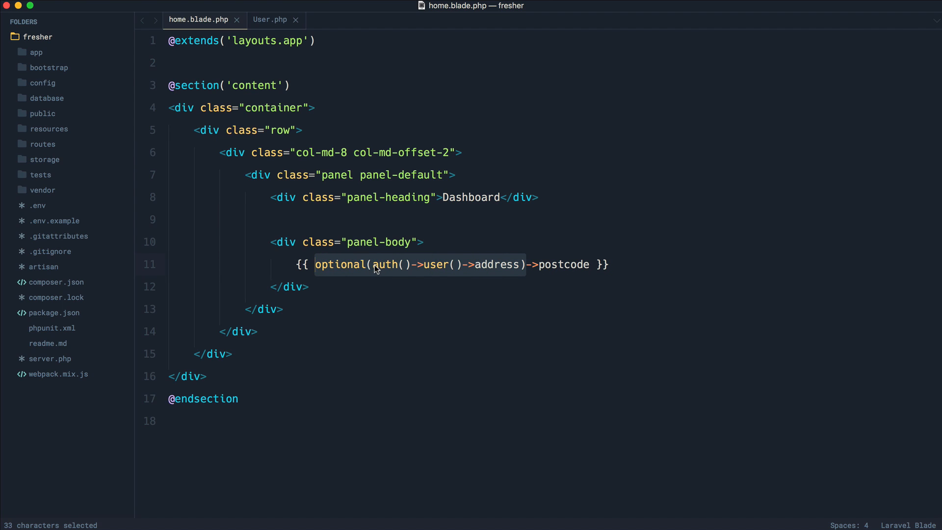
pyautogui.click(517, 264)
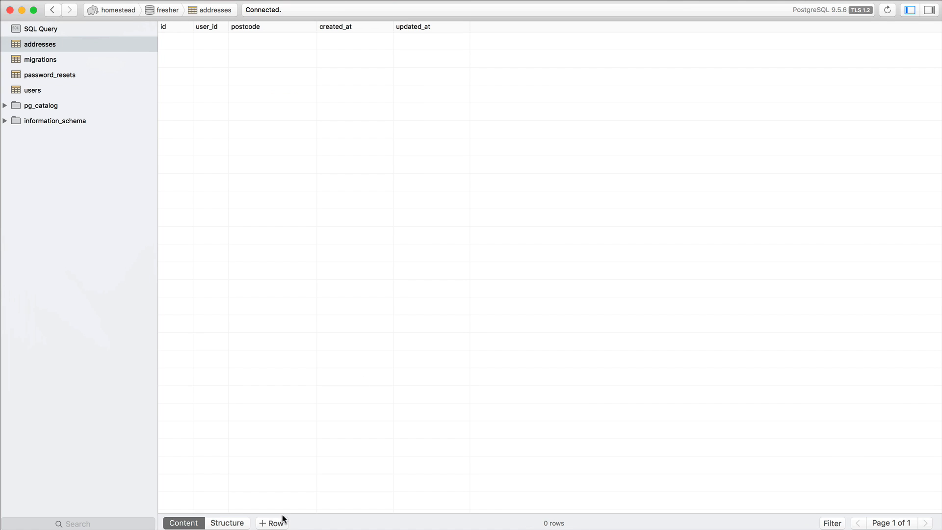
# Add an addresses row with postcode SE3123.
pyautogui.click(270, 522)
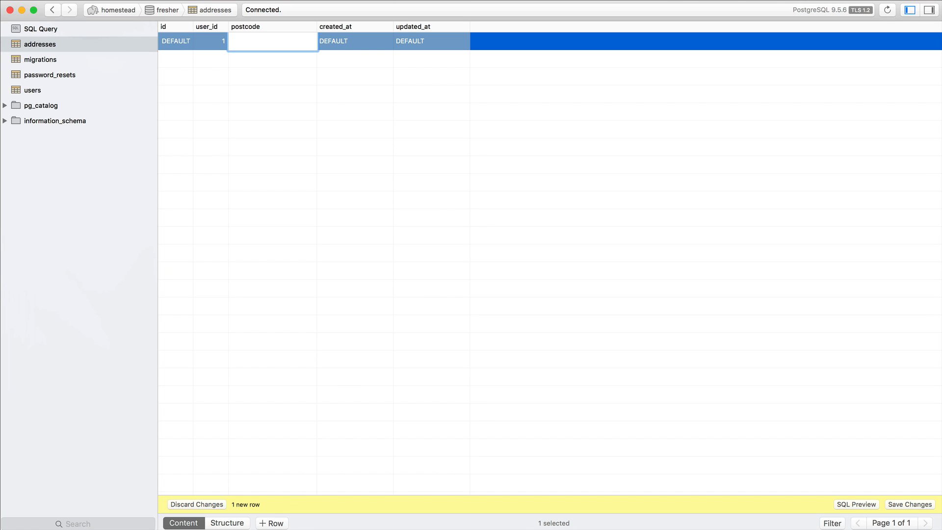
pyautogui.write('SE3123')
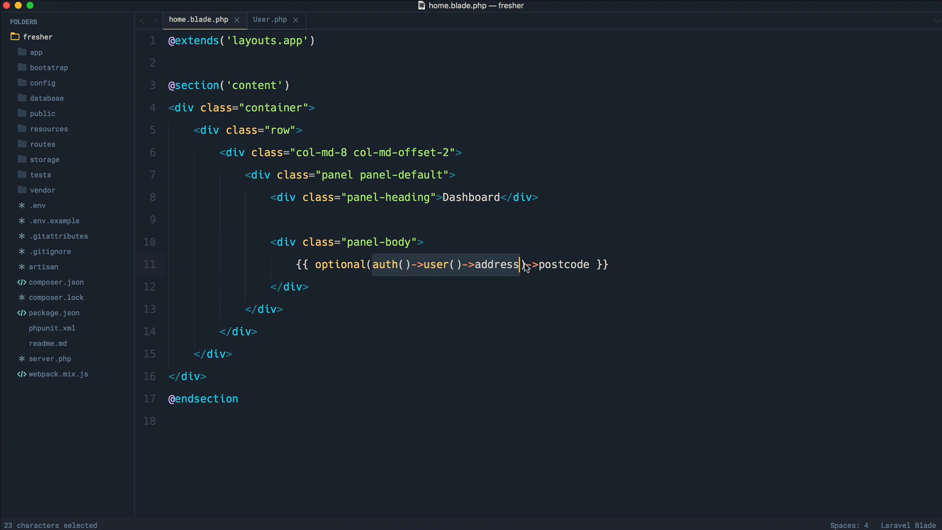
# Open helpers.php and highlight the optional function name.
pyautogui.click(571, 278)
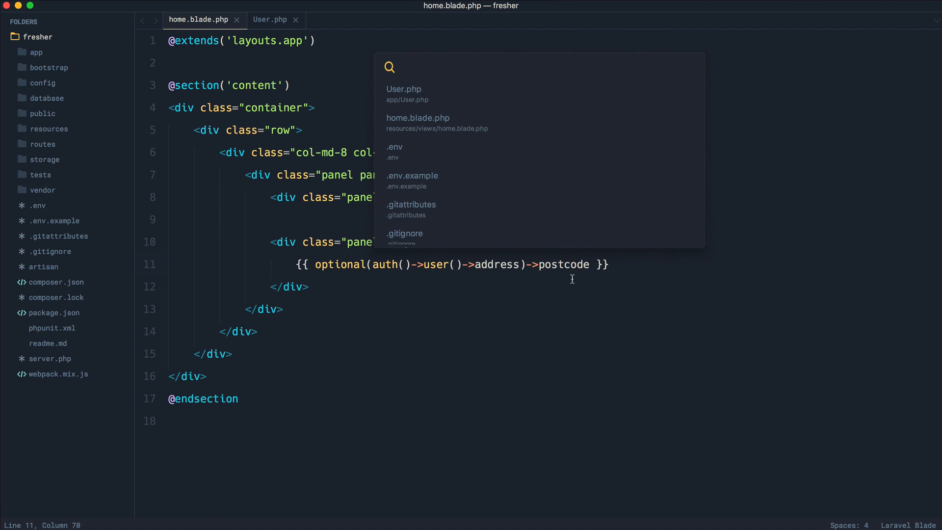
pyautogui.write('helpers.php')
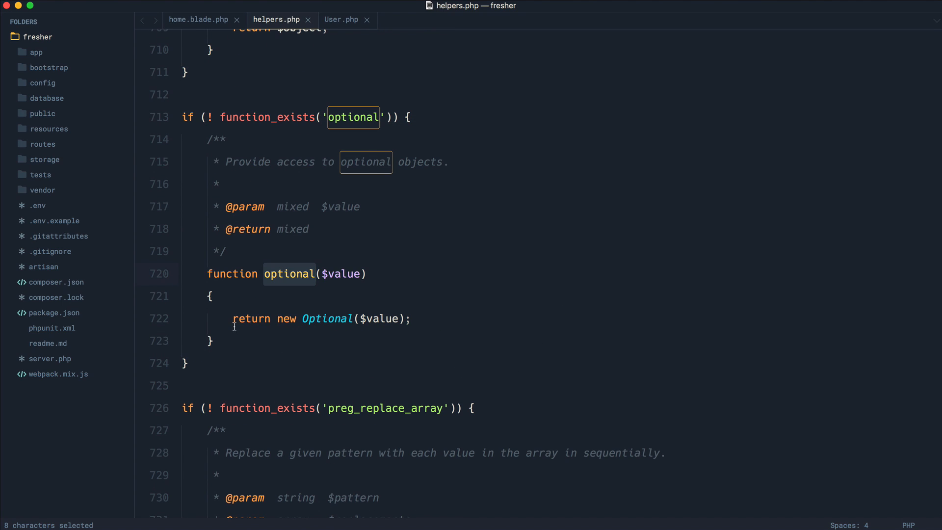
pyautogui.doubleClick(326, 319)
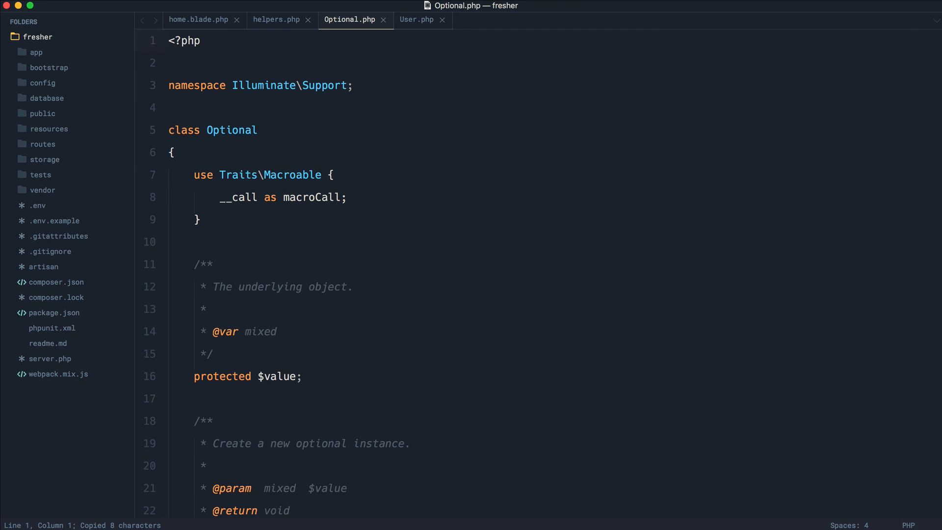
# Compare the optional() helper in helpers.php with Optional.php's constructor and __get is_object check.
pyautogui.scroll(-3)
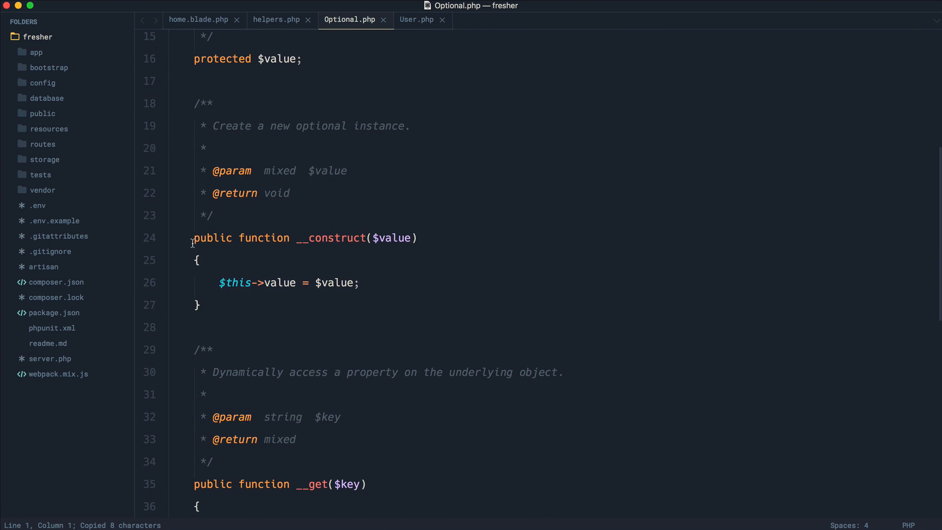
pyautogui.click(276, 19)
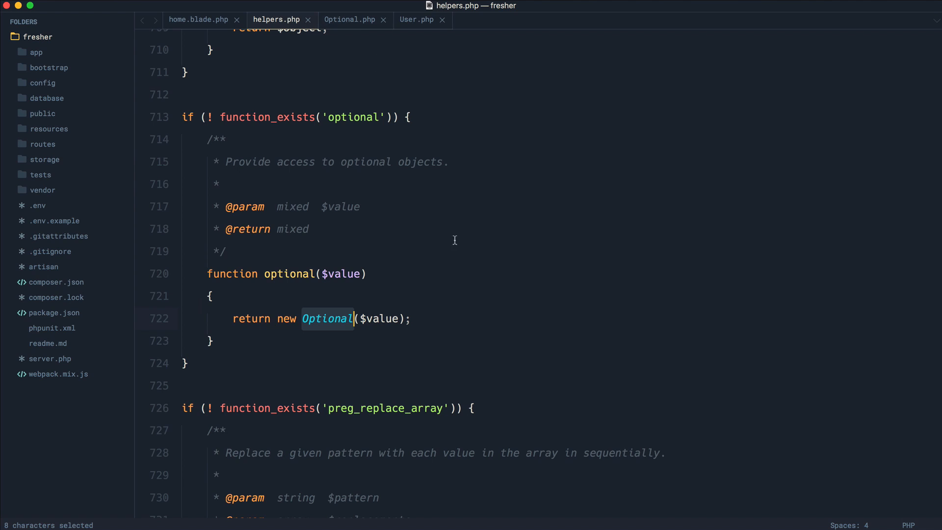
pyautogui.click(350, 19)
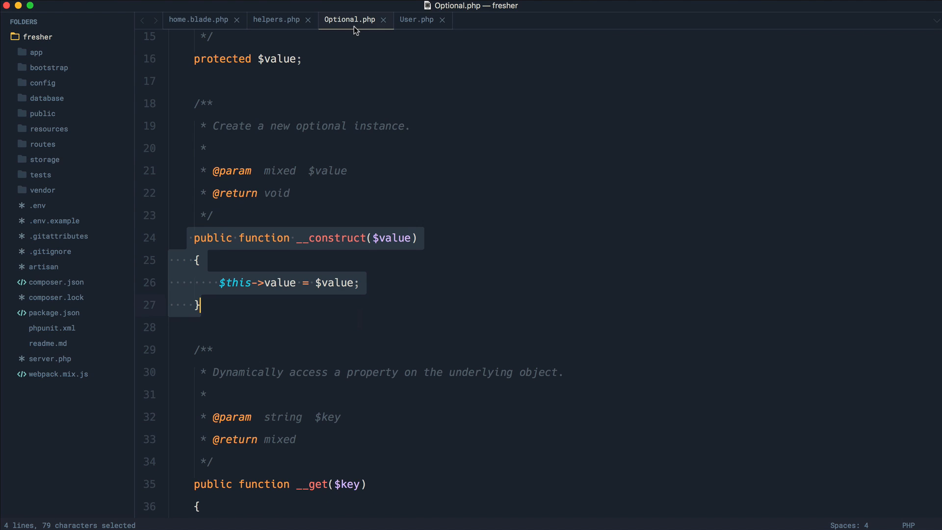
pyautogui.moveTo(434, 148)
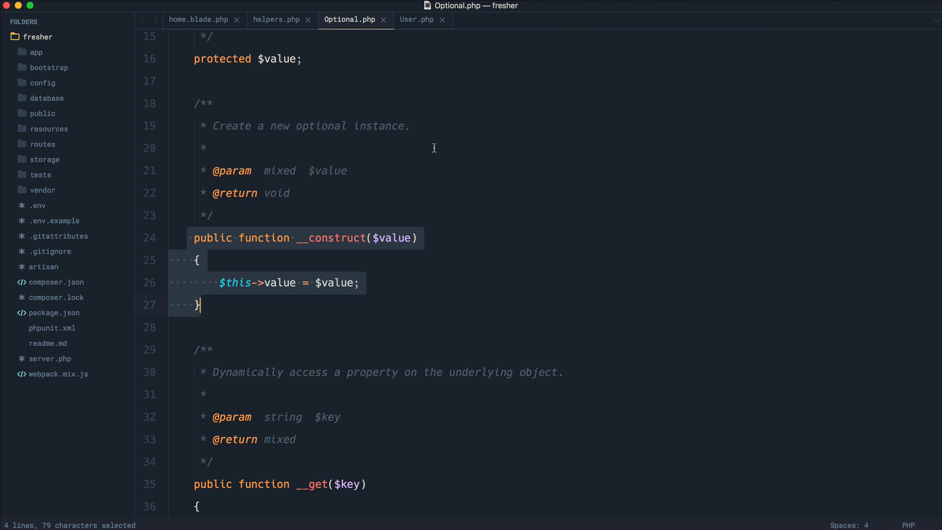
pyautogui.scroll(3)
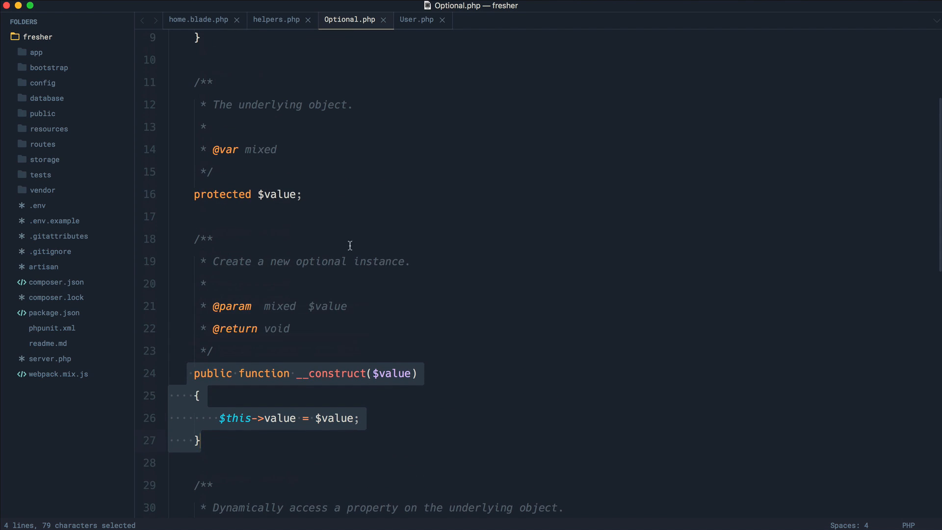
pyautogui.scroll(-3)
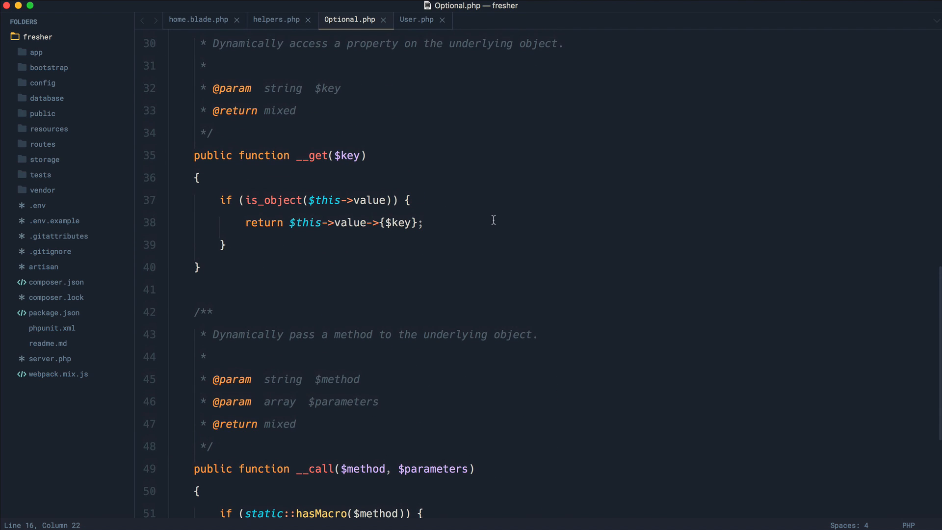
pyautogui.click(199, 267)
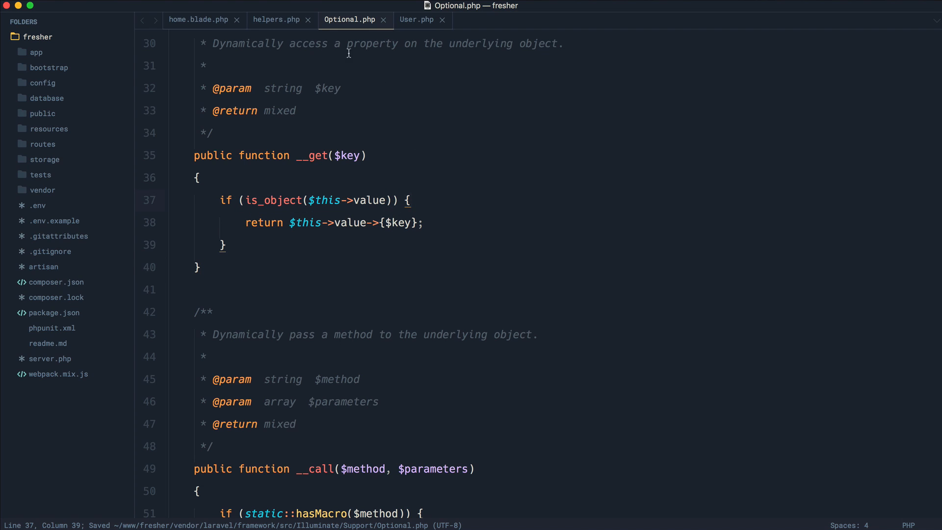
pyautogui.moveTo(347, 110)
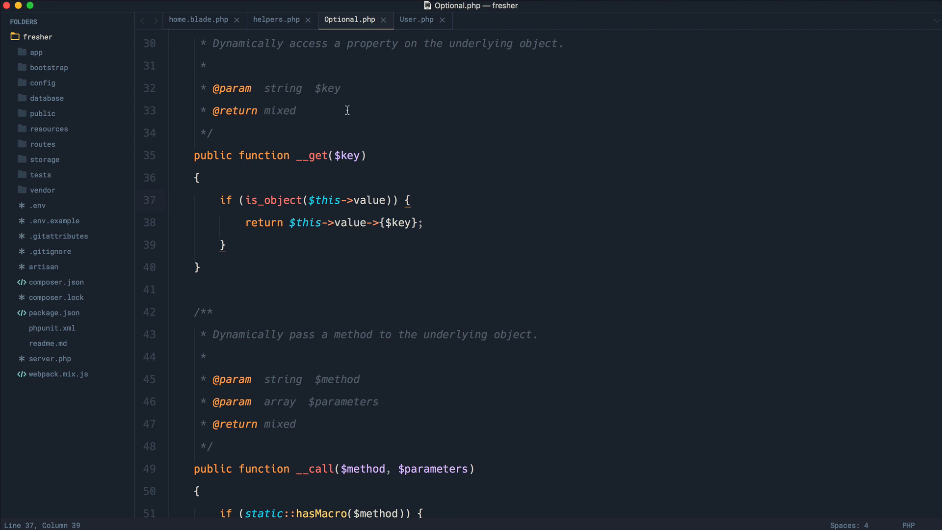
pyautogui.moveTo(347, 123)
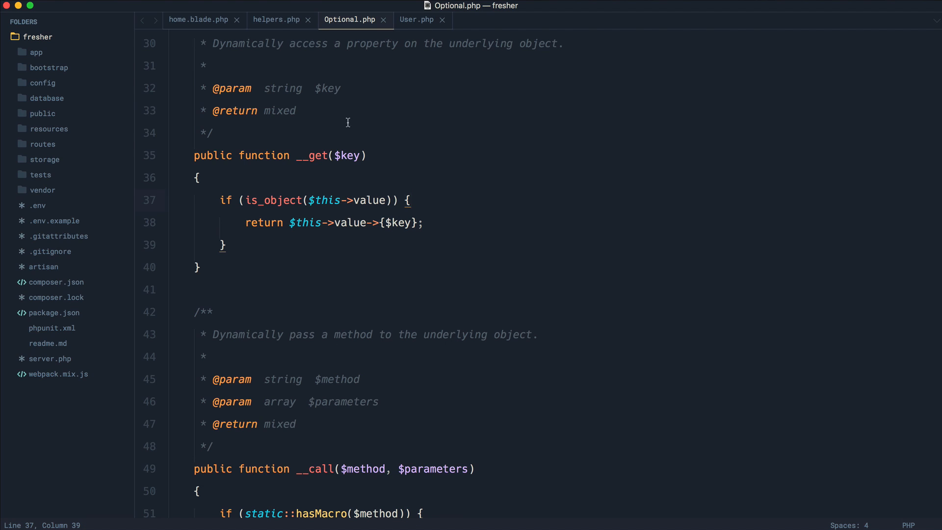
pyautogui.moveTo(374, 214)
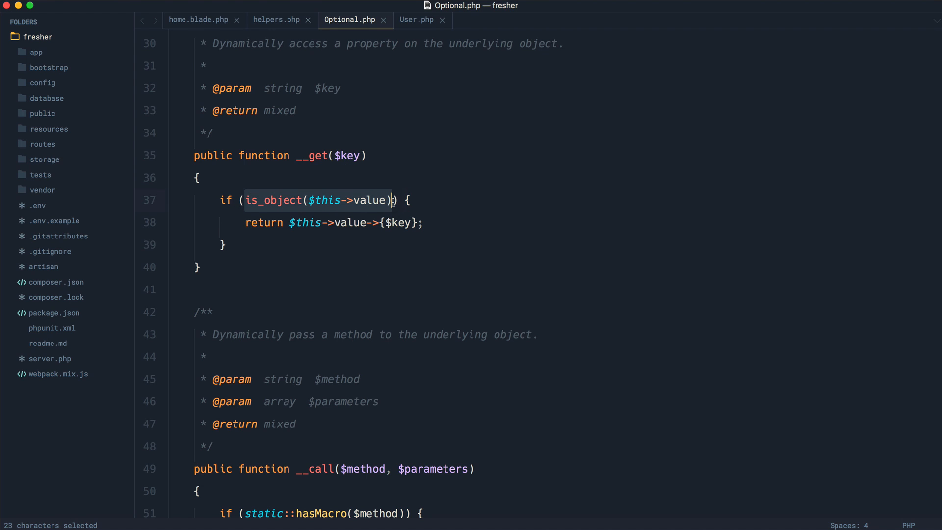
# Try temporary '// null' and 'return;' lines inside __get, then go back to home.blade.php.
pyautogui.click(422, 201)
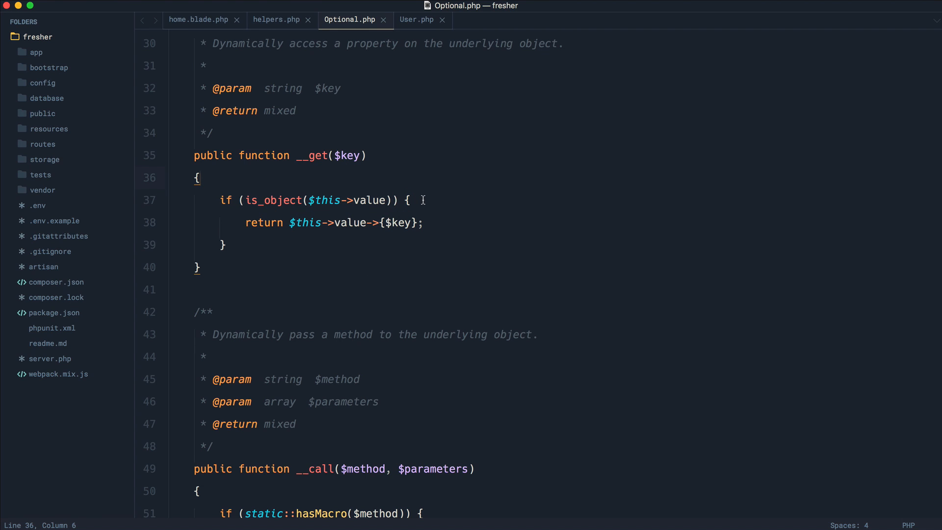
pyautogui.write('// null')
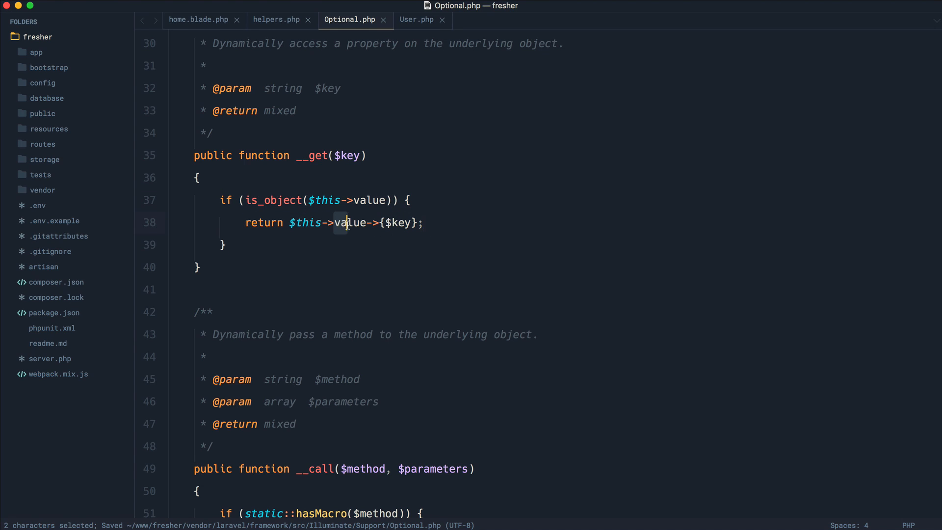
pyautogui.click(397, 240)
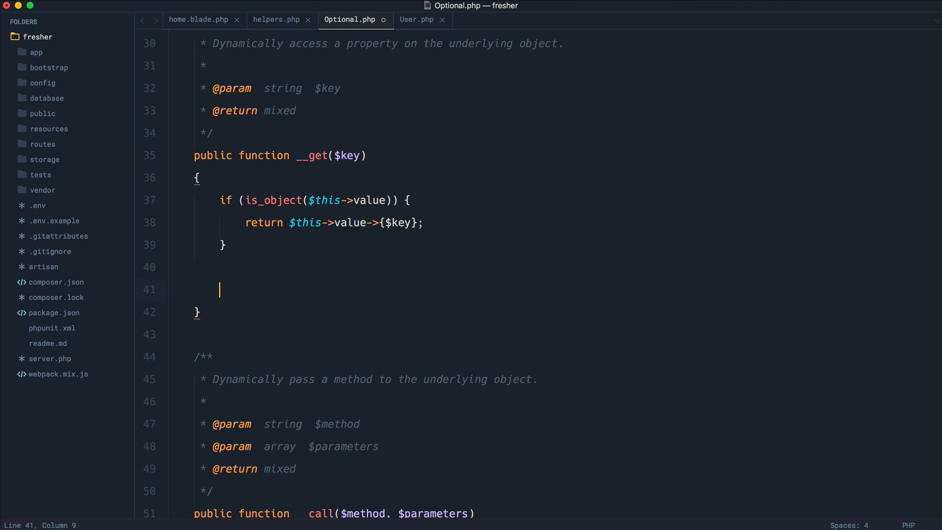
pyautogui.write('return;')
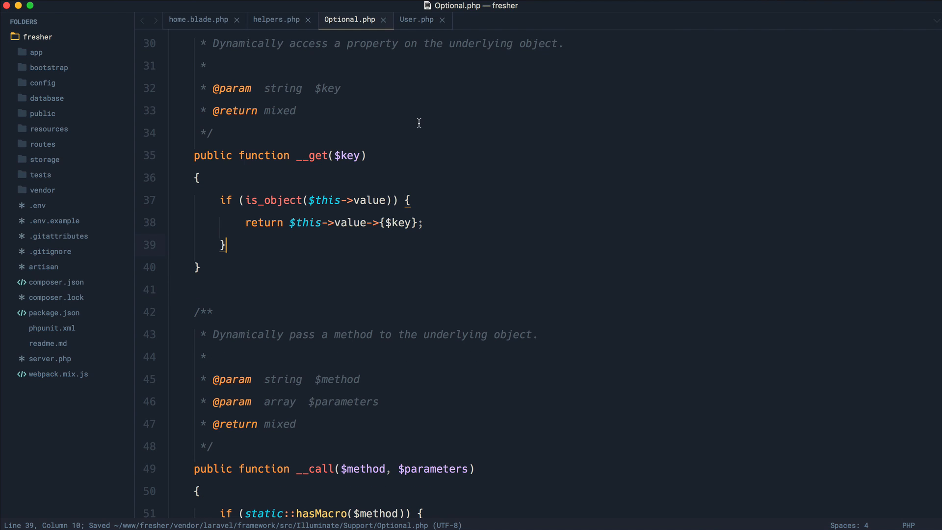
pyautogui.moveTo(277, 30)
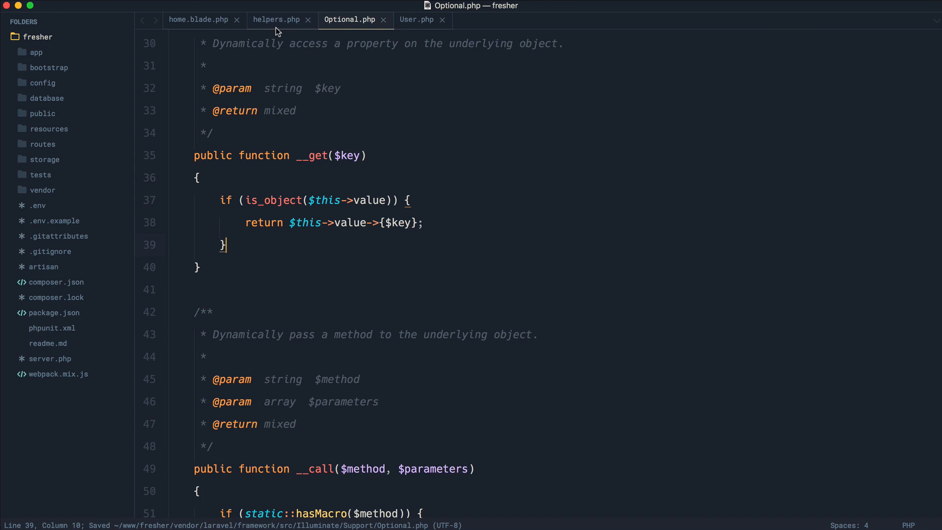
pyautogui.click(200, 19)
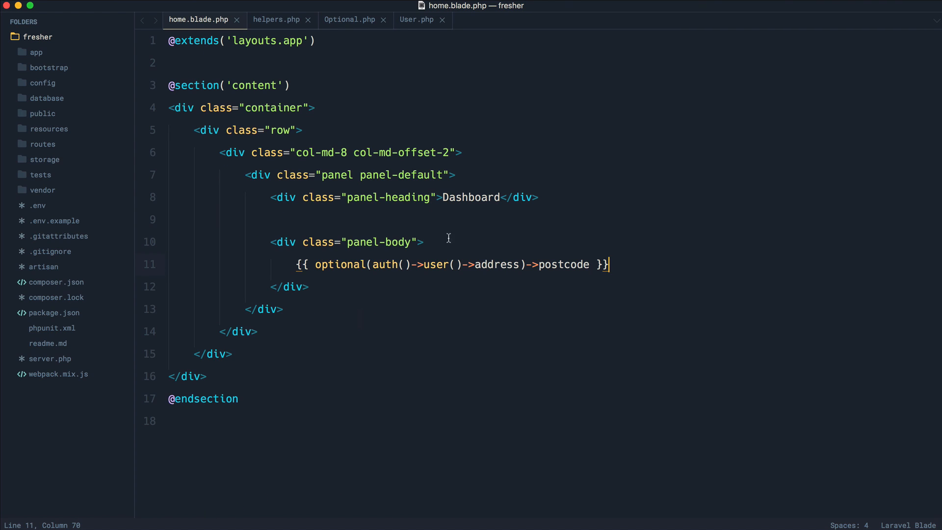
pyautogui.moveTo(516, 266)
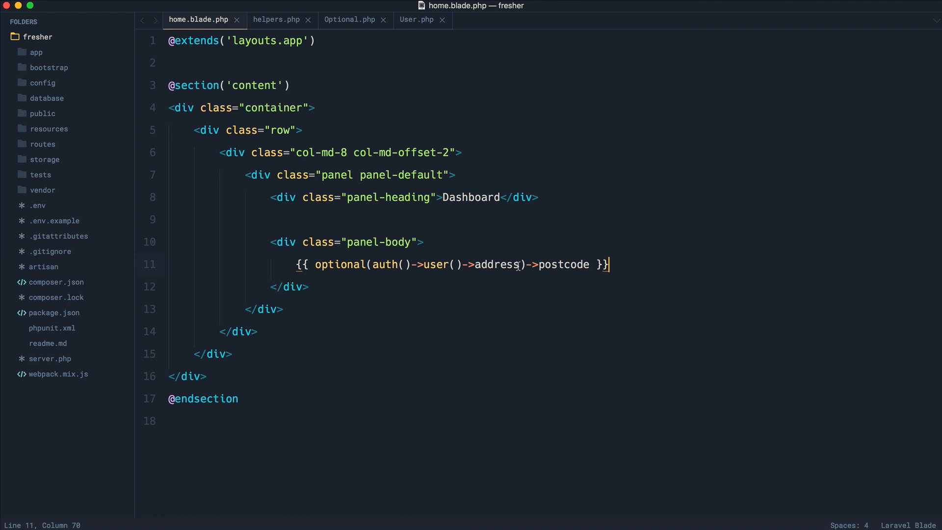
pyautogui.write('nu')
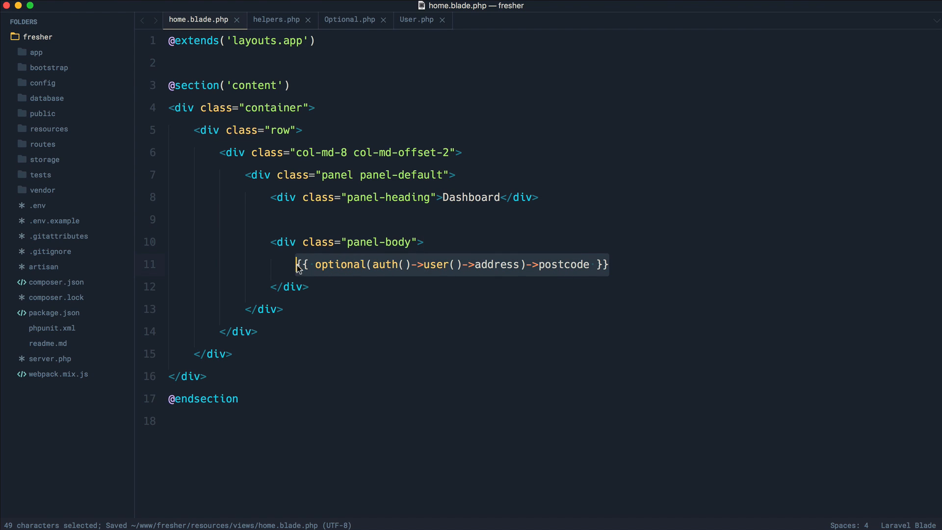
pyautogui.click(308, 264)
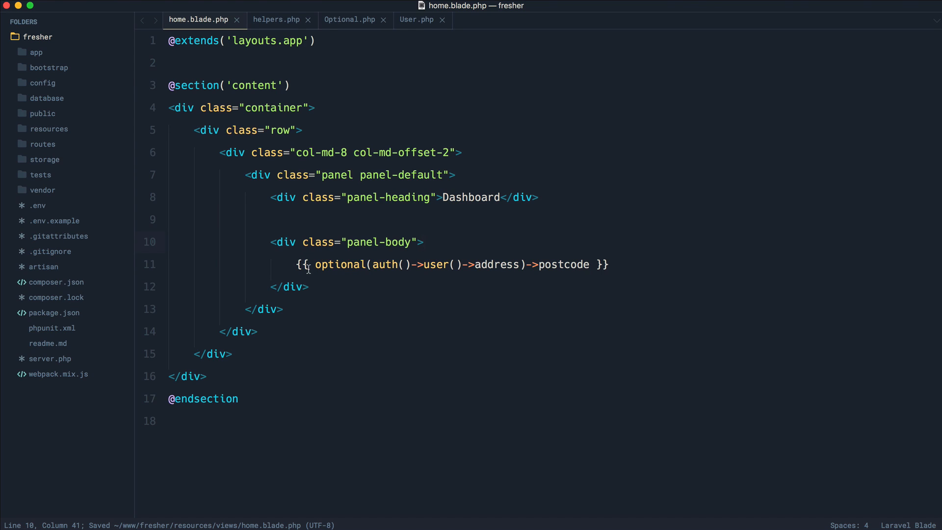
pyautogui.click(333, 265)
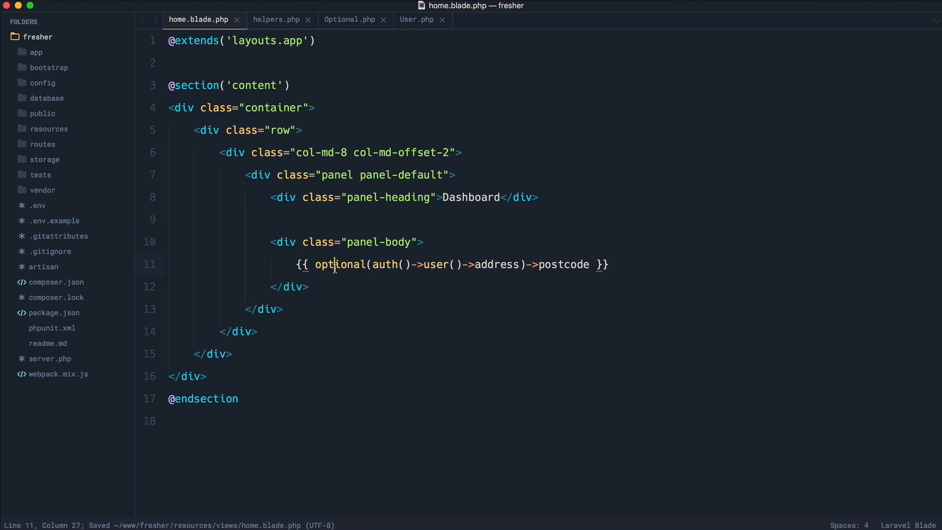
pyautogui.click(648, 268)
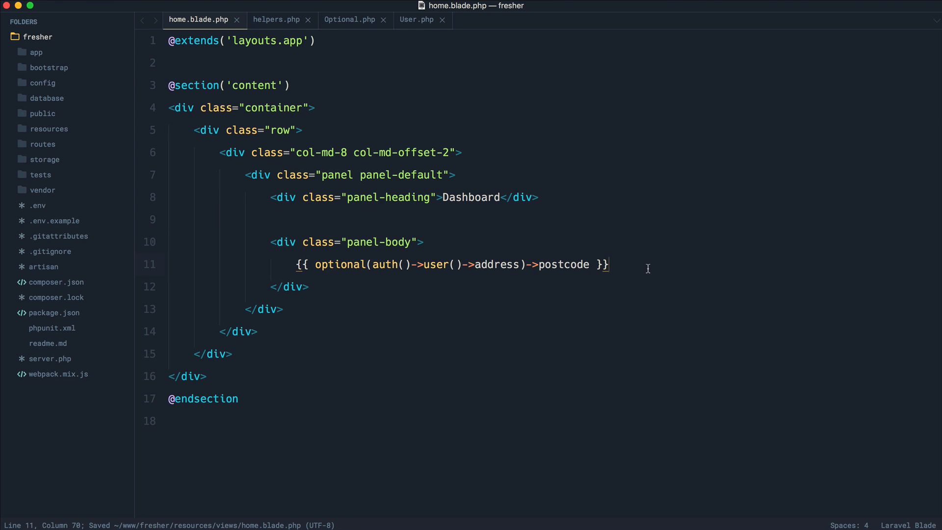